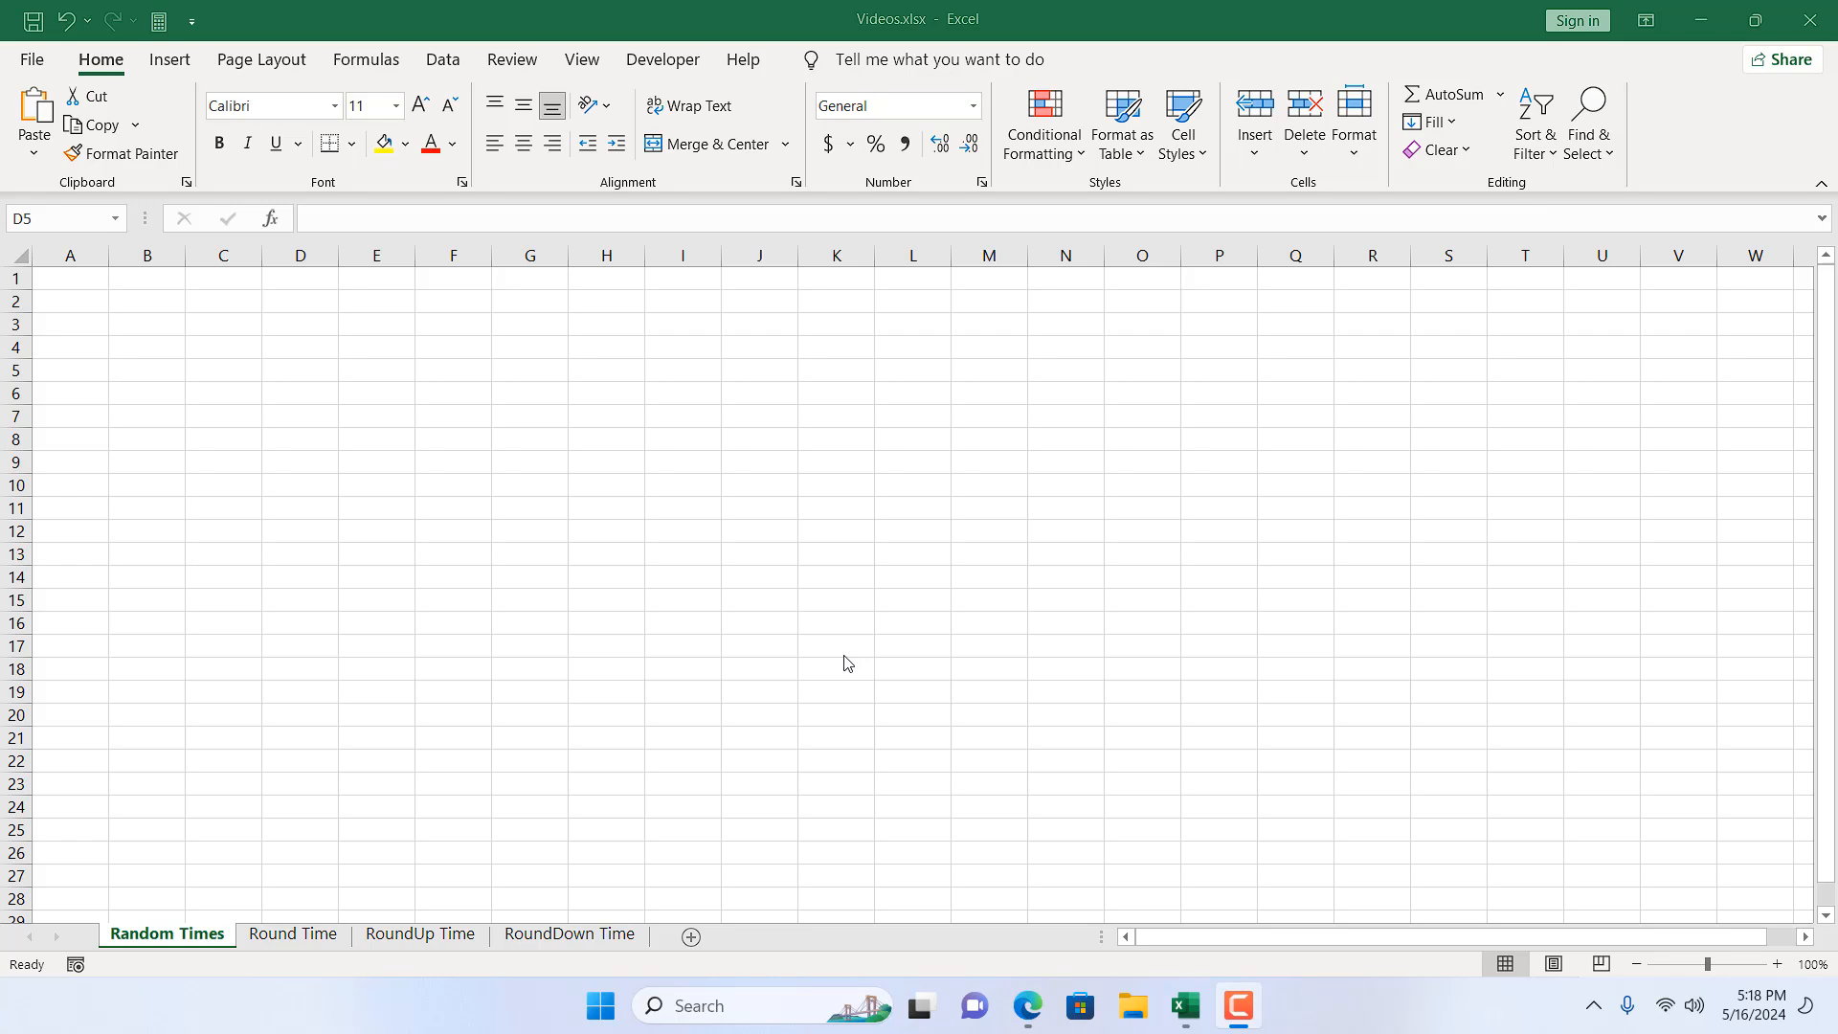
Enter =TEXT(RAND(),"HH:MM:SS AM/PM") in D5 to show a random time.
left_click(300, 370)
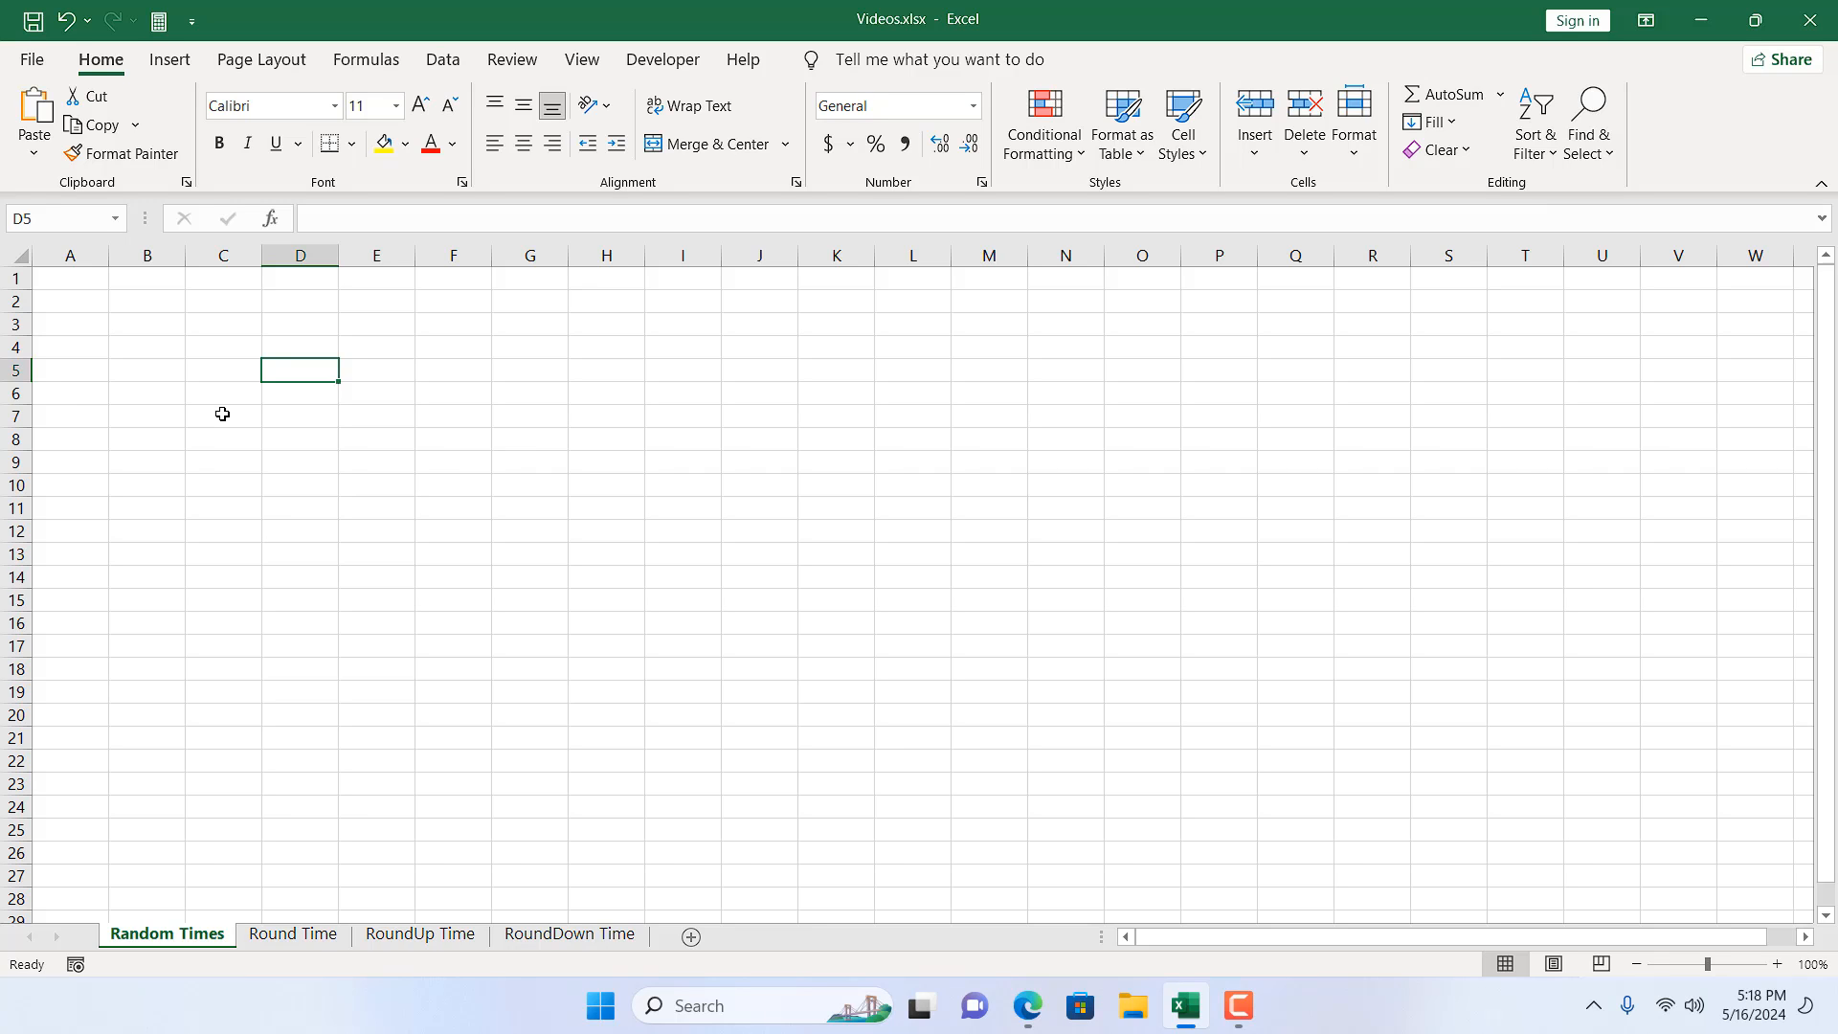
type("=")
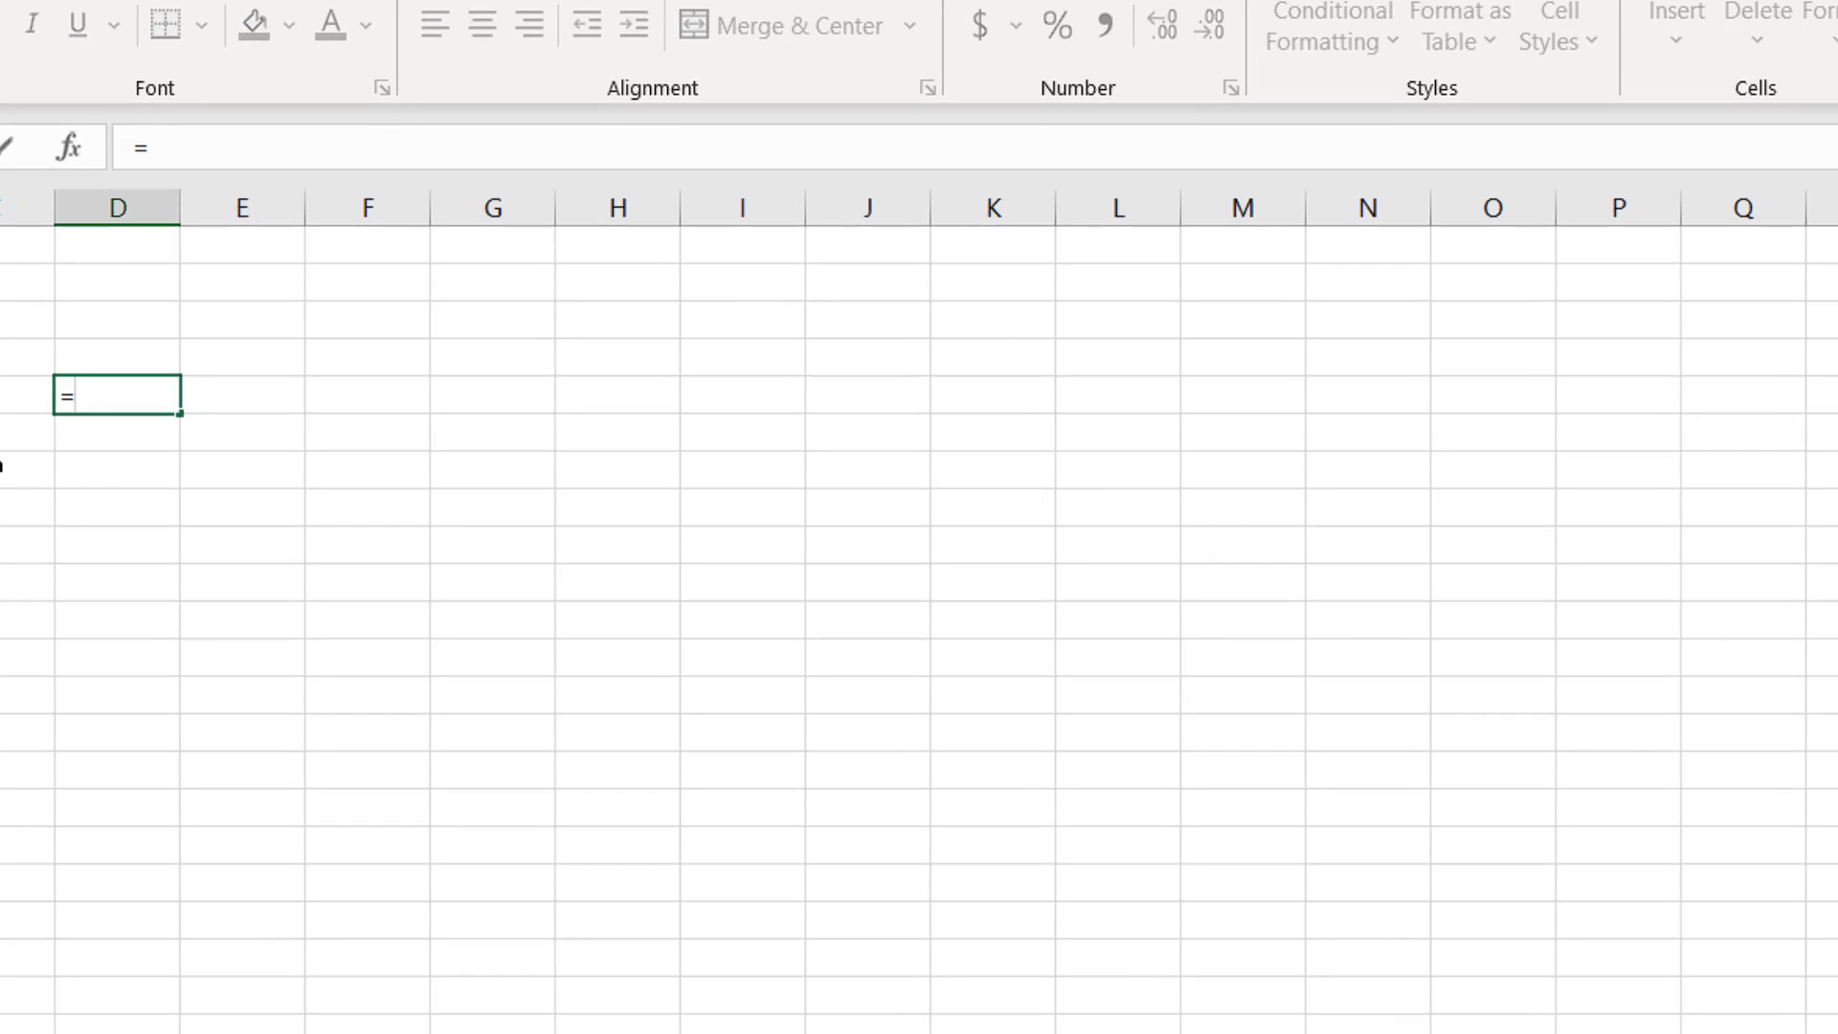
type("text")
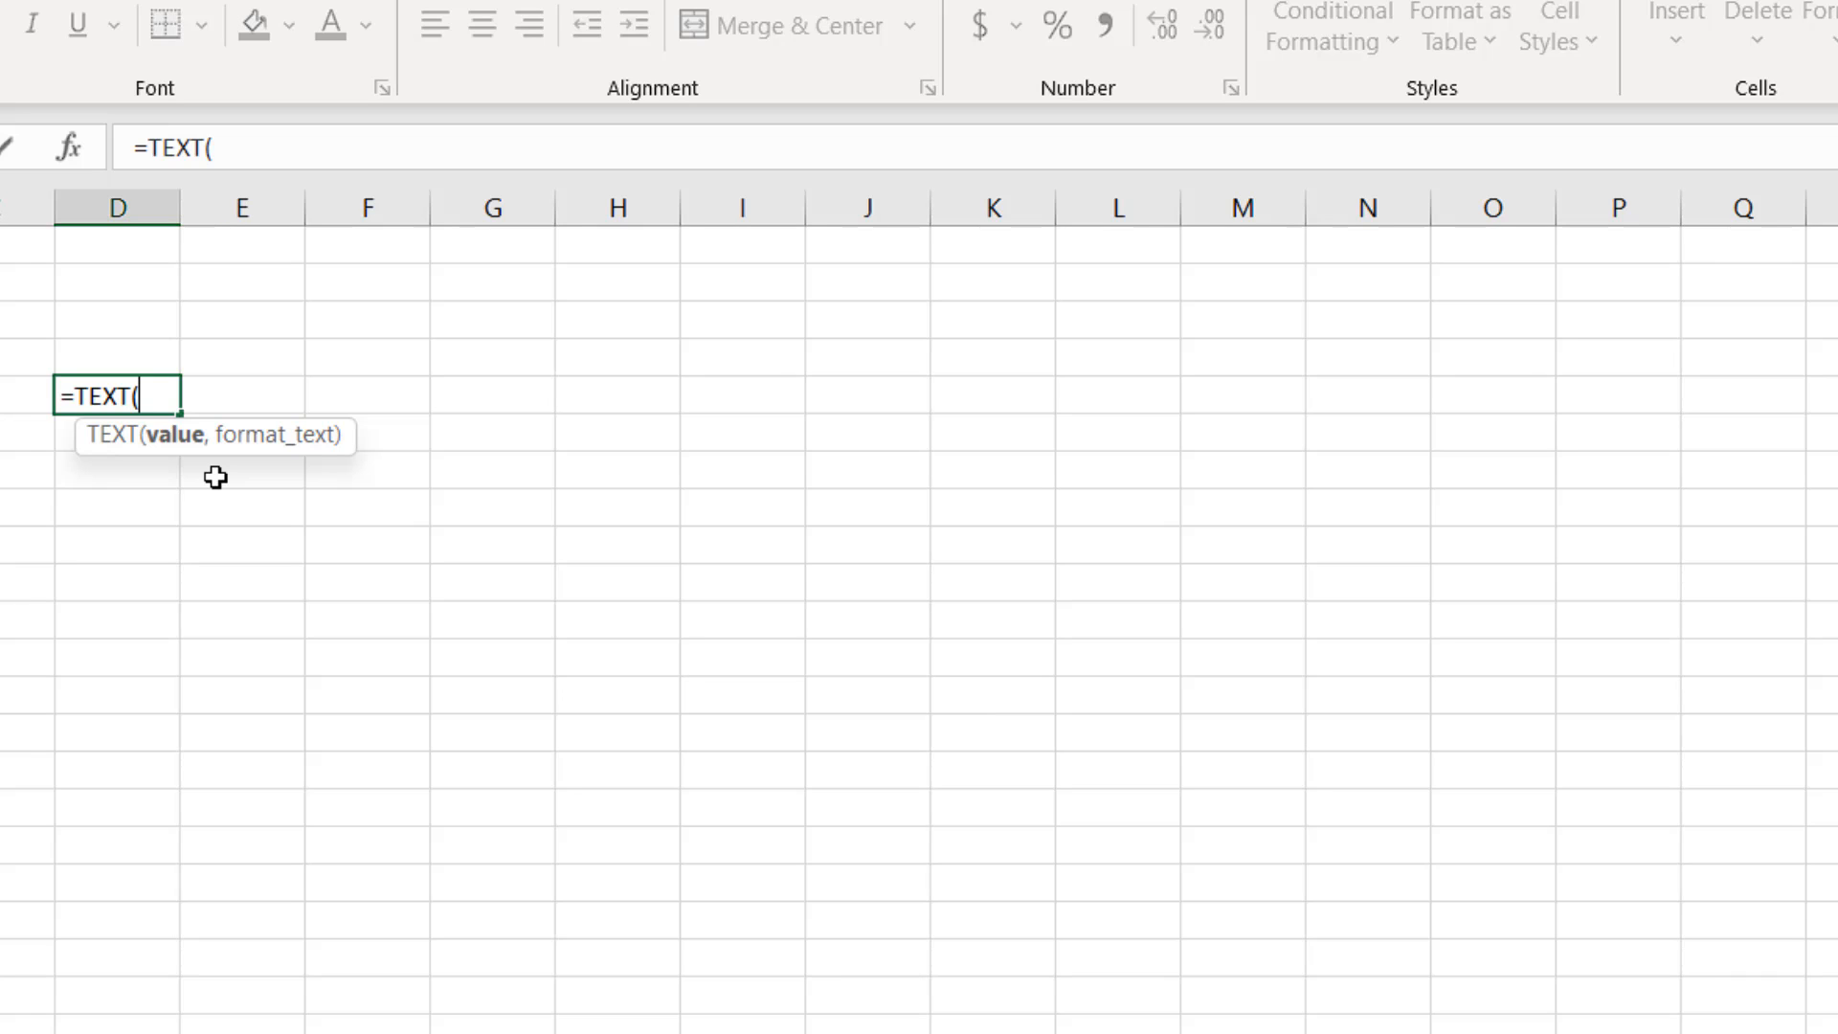
type("r")
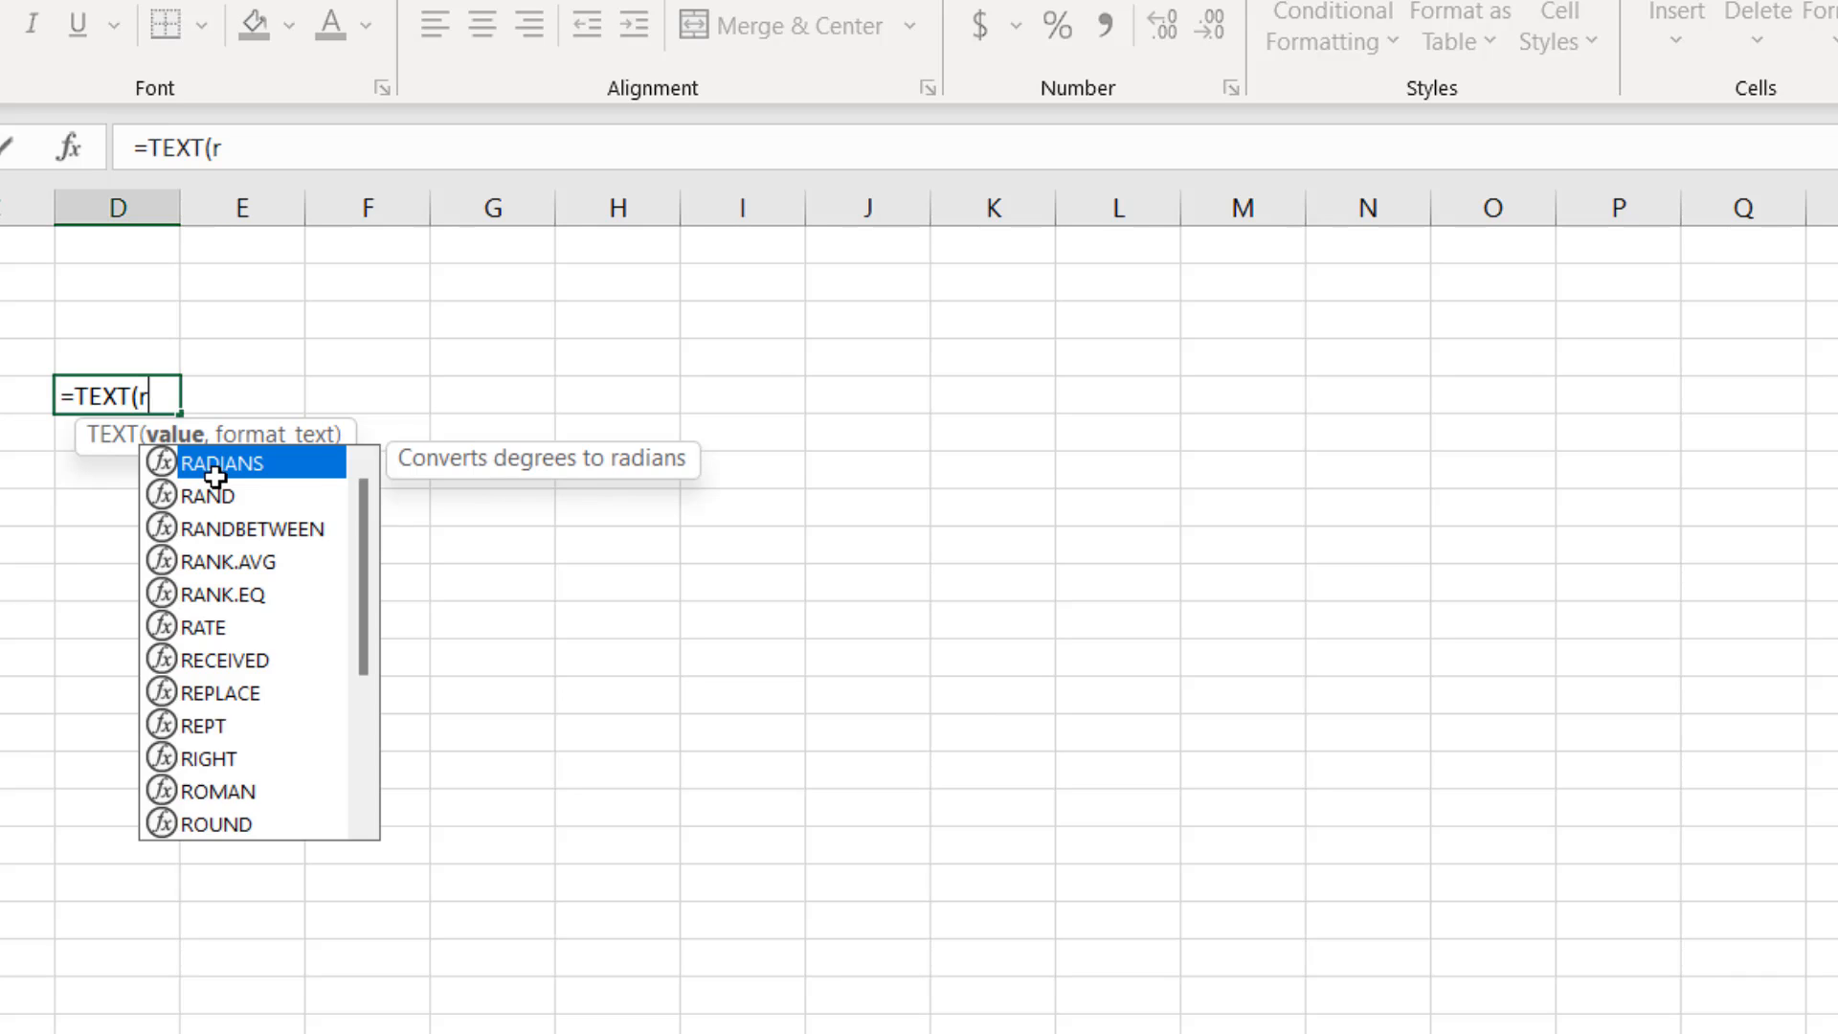
type("and")
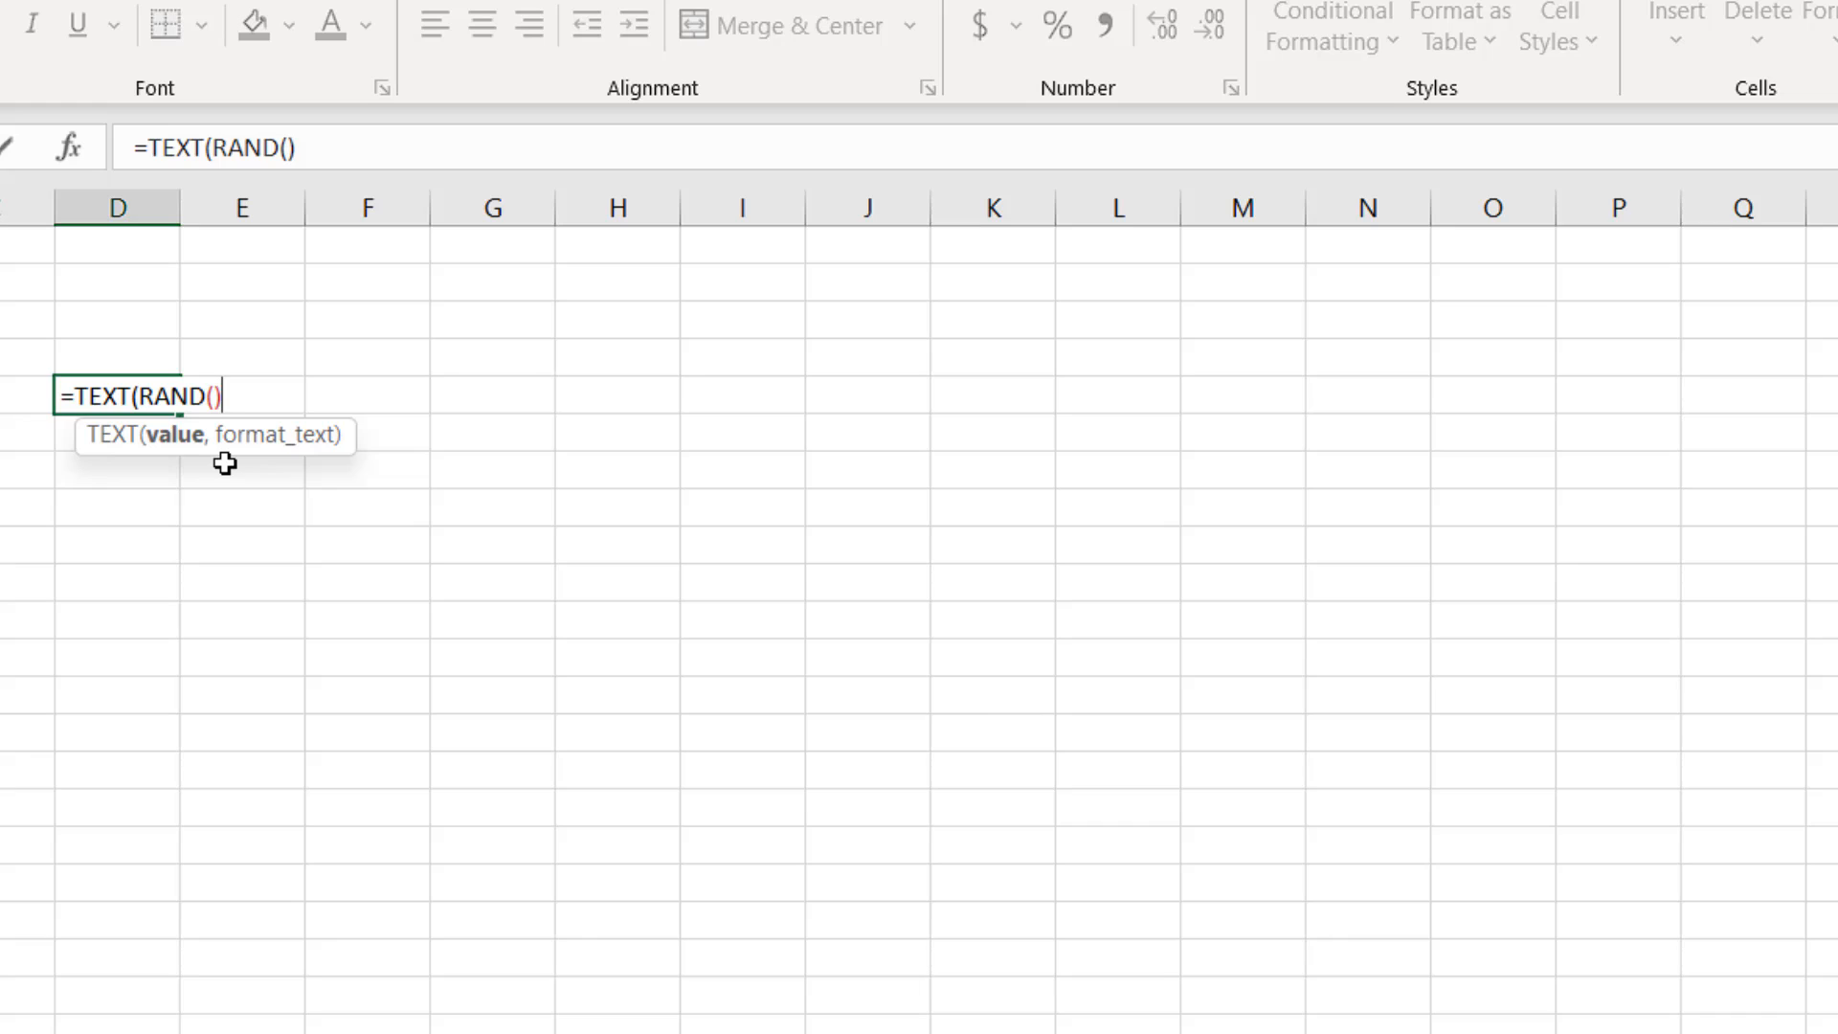
type(",")
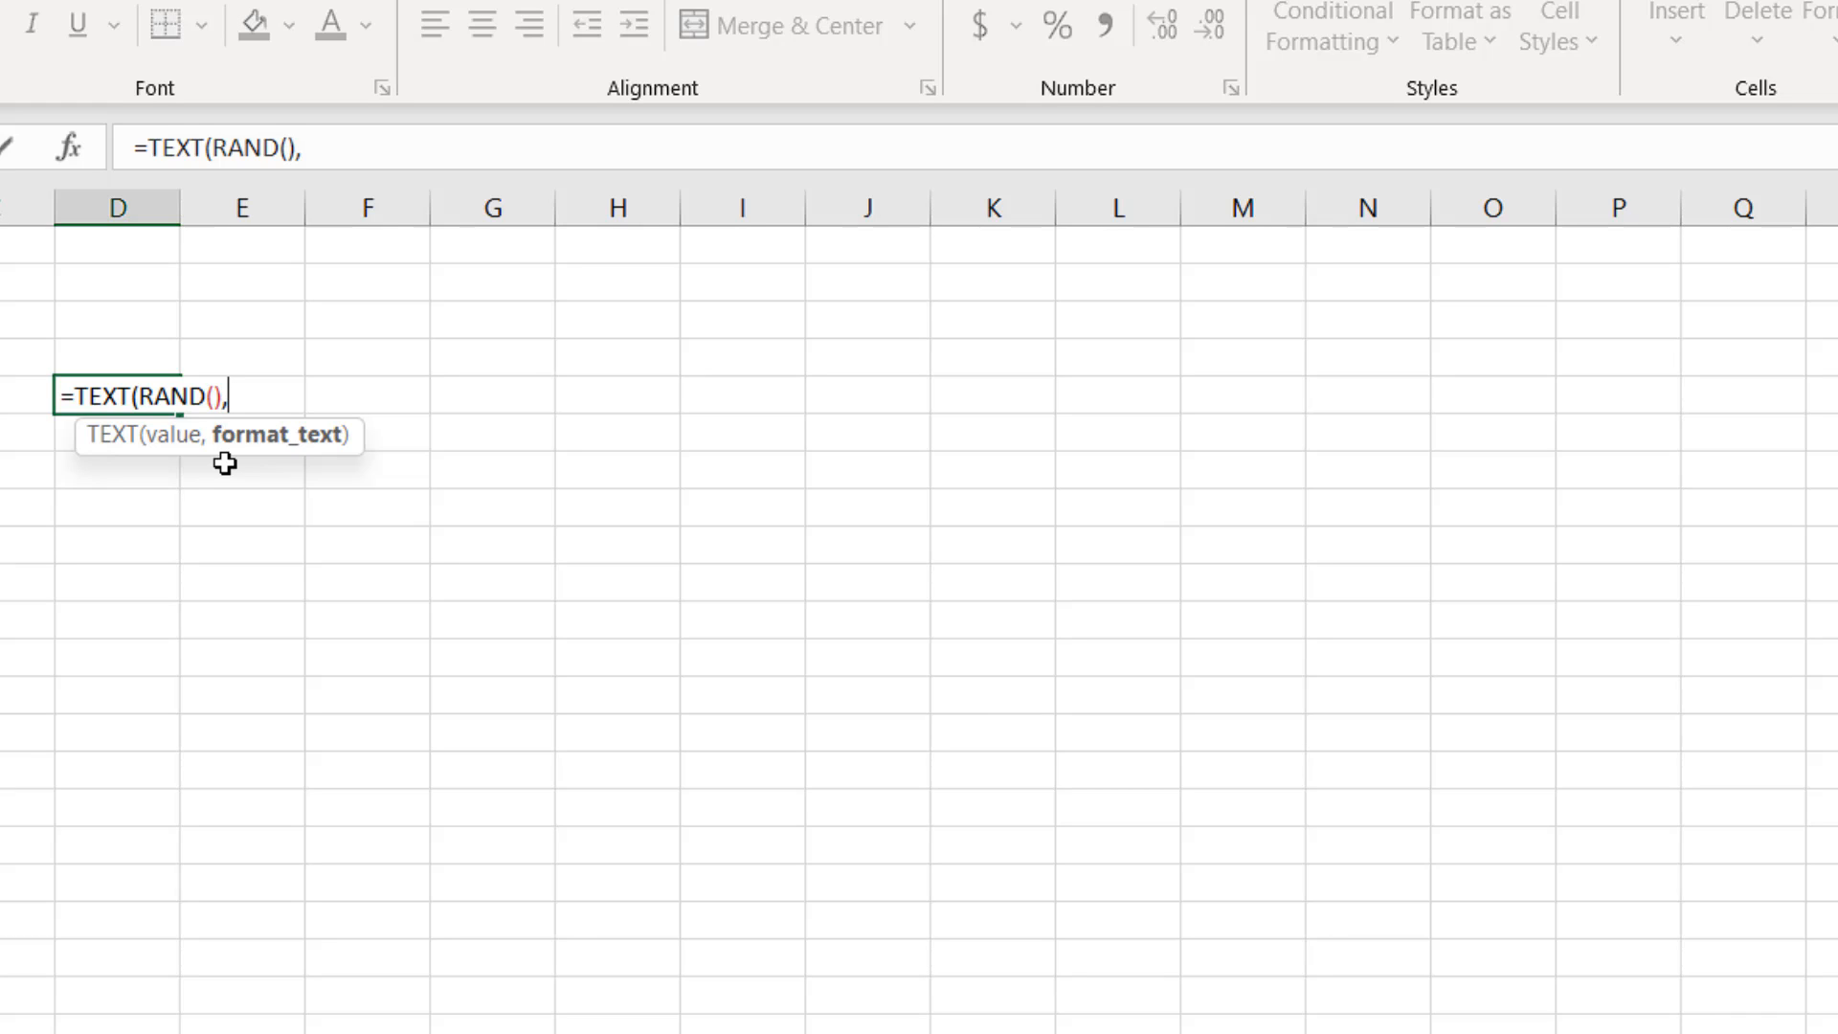
type("\"")
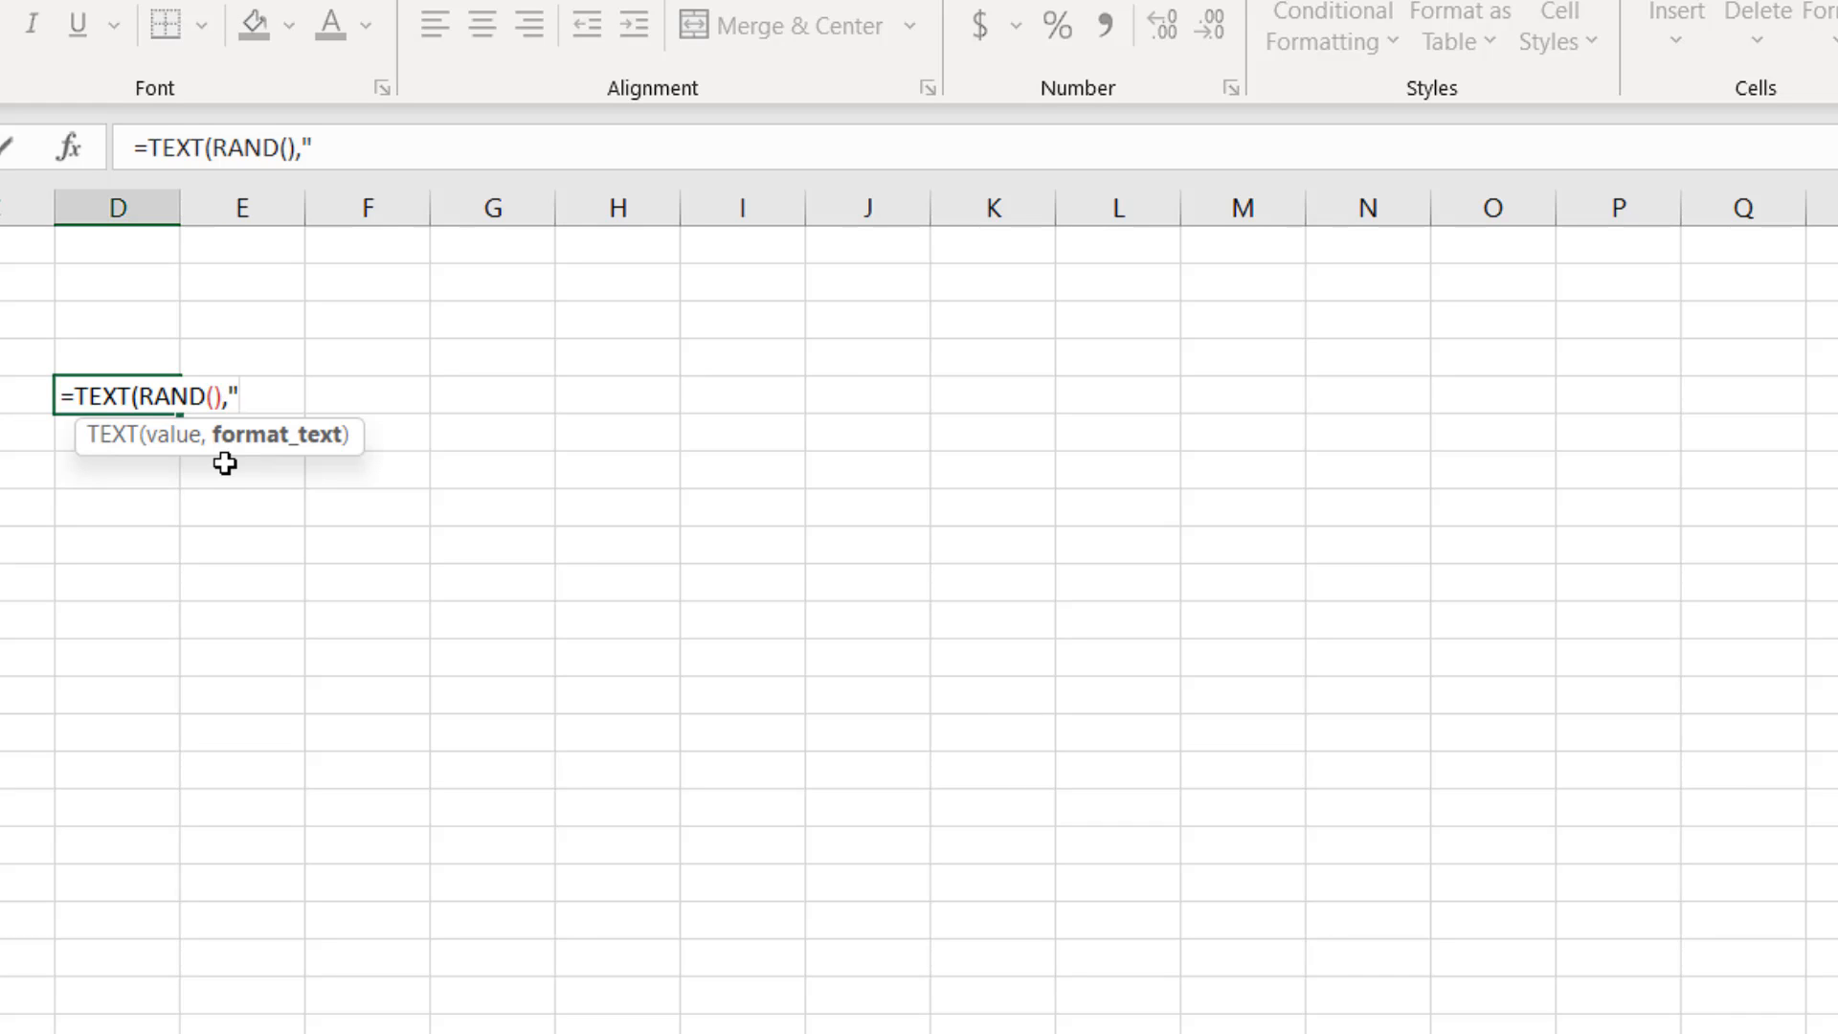
type("HH:")
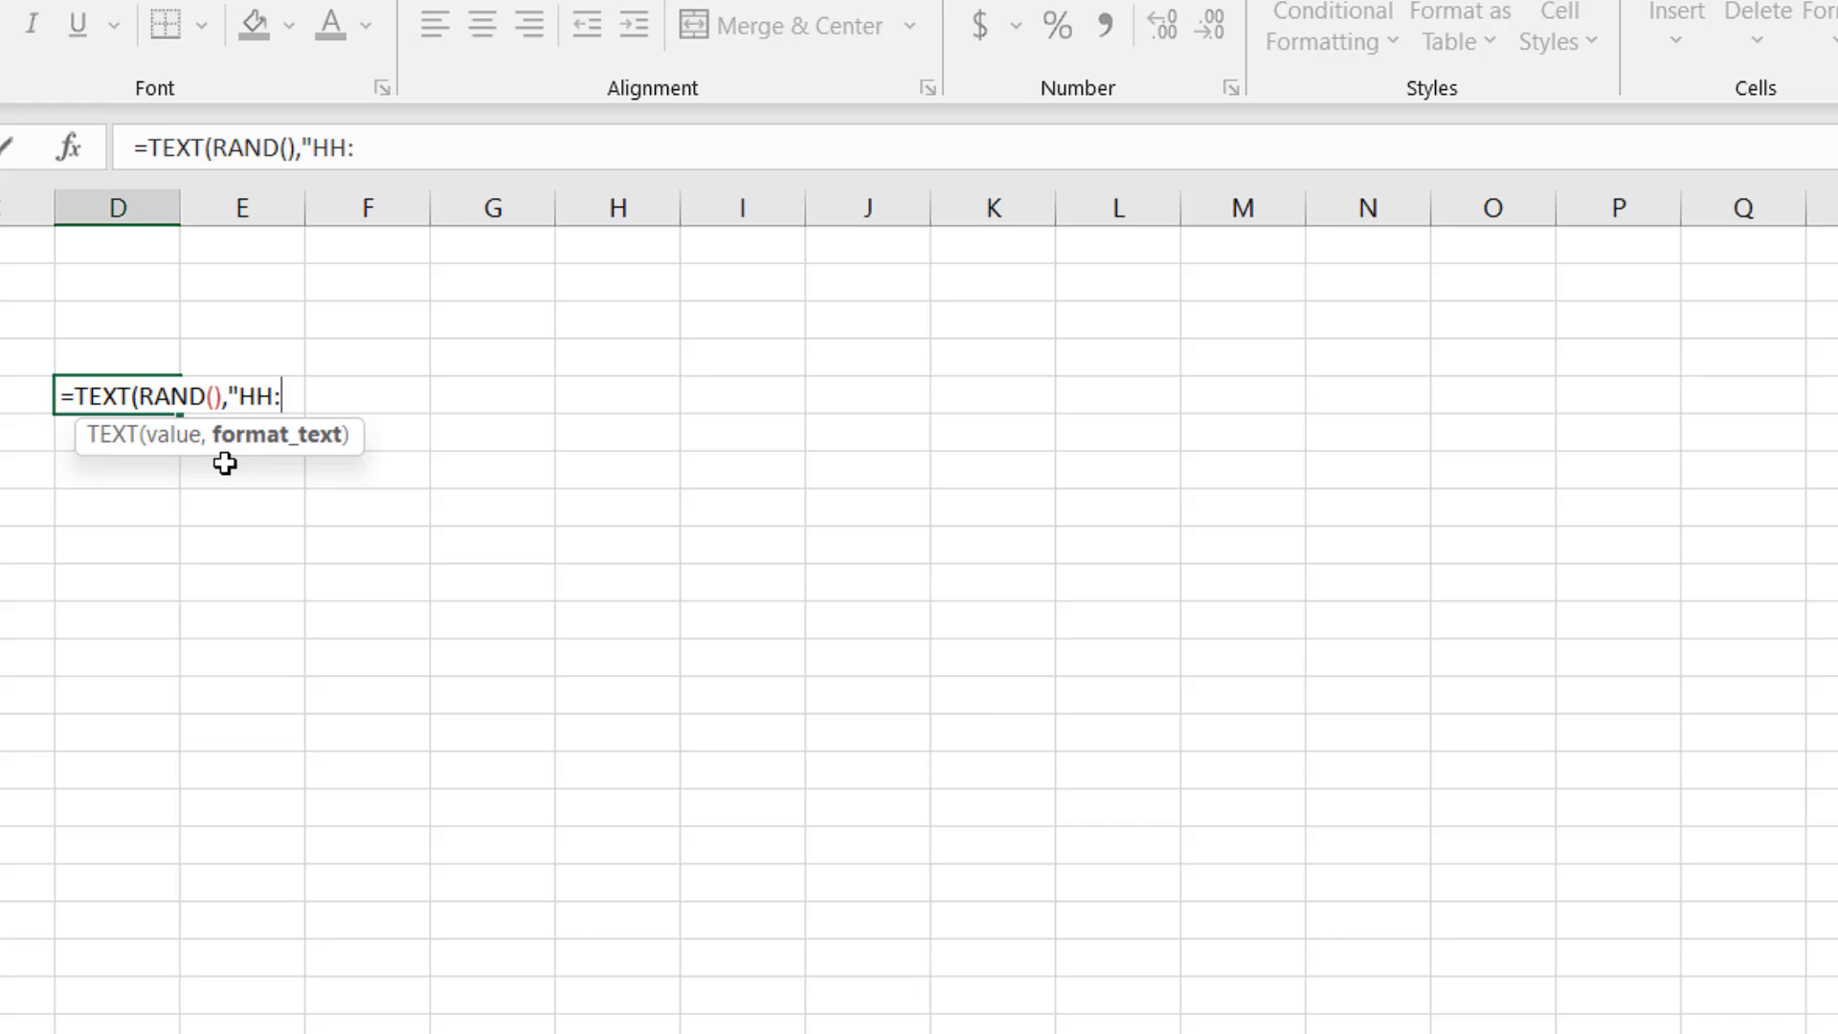
type("MM")
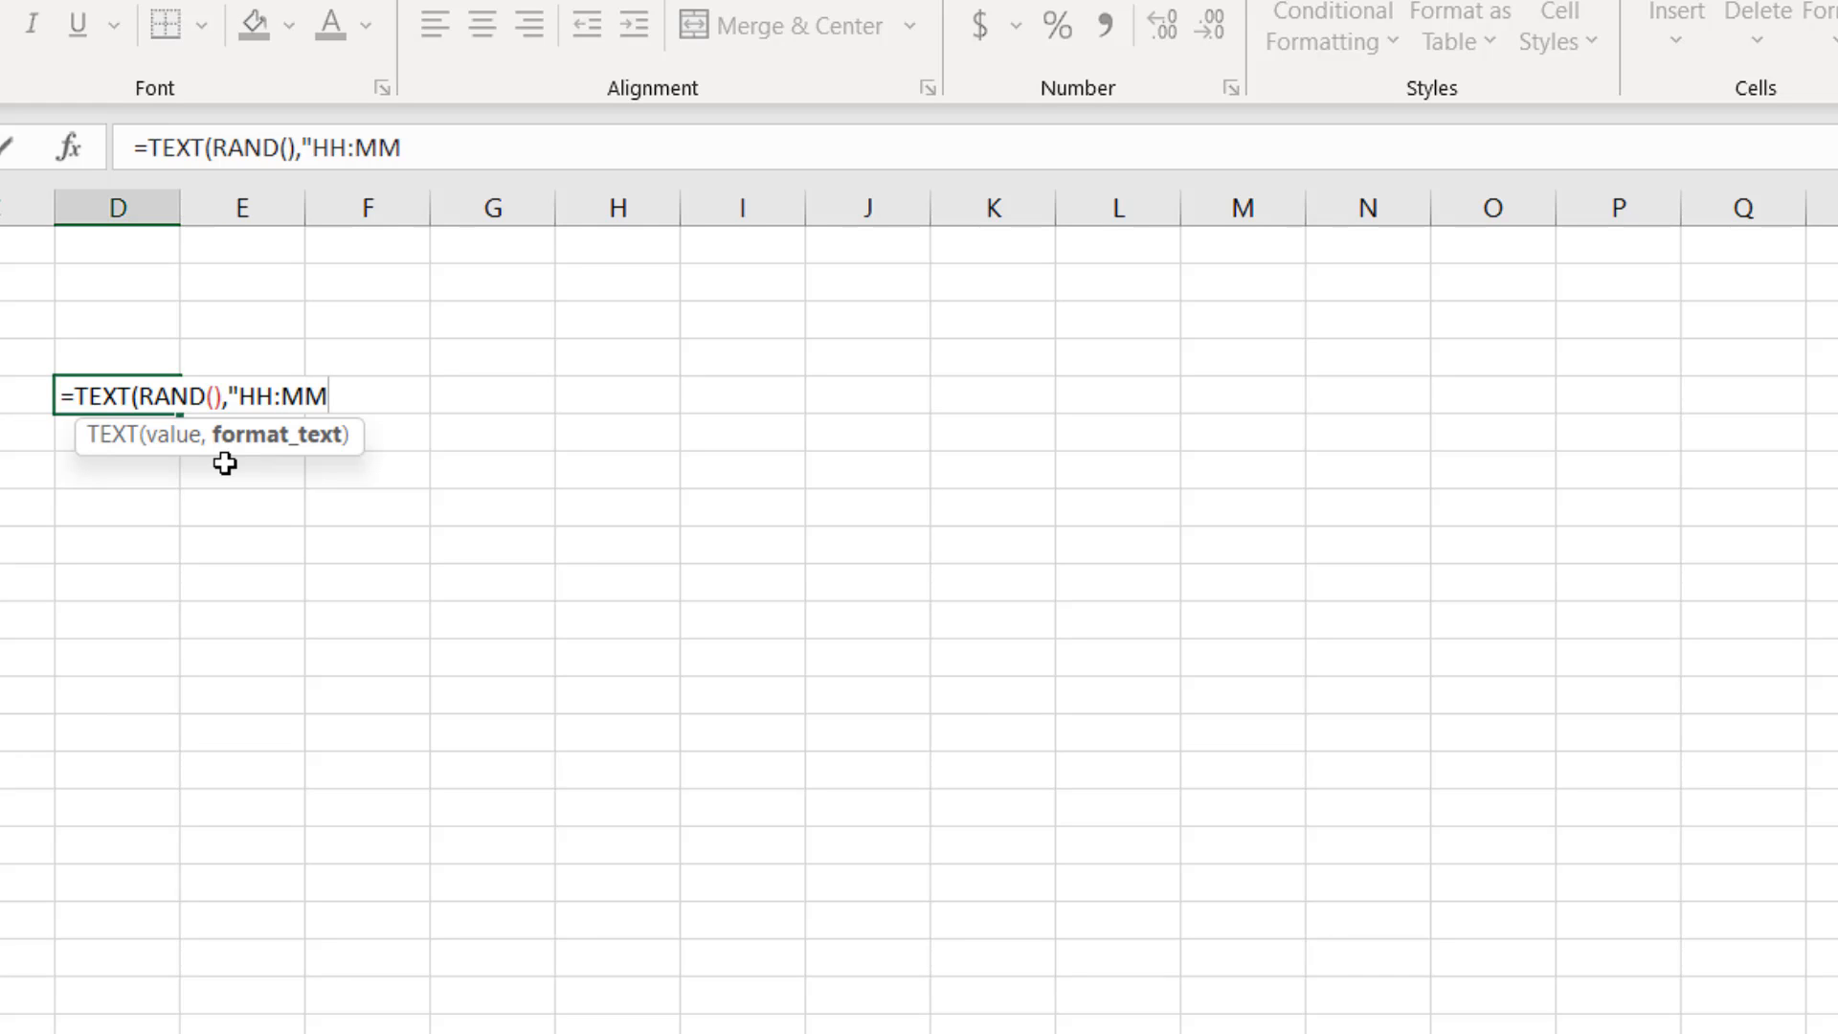
type(":SS")
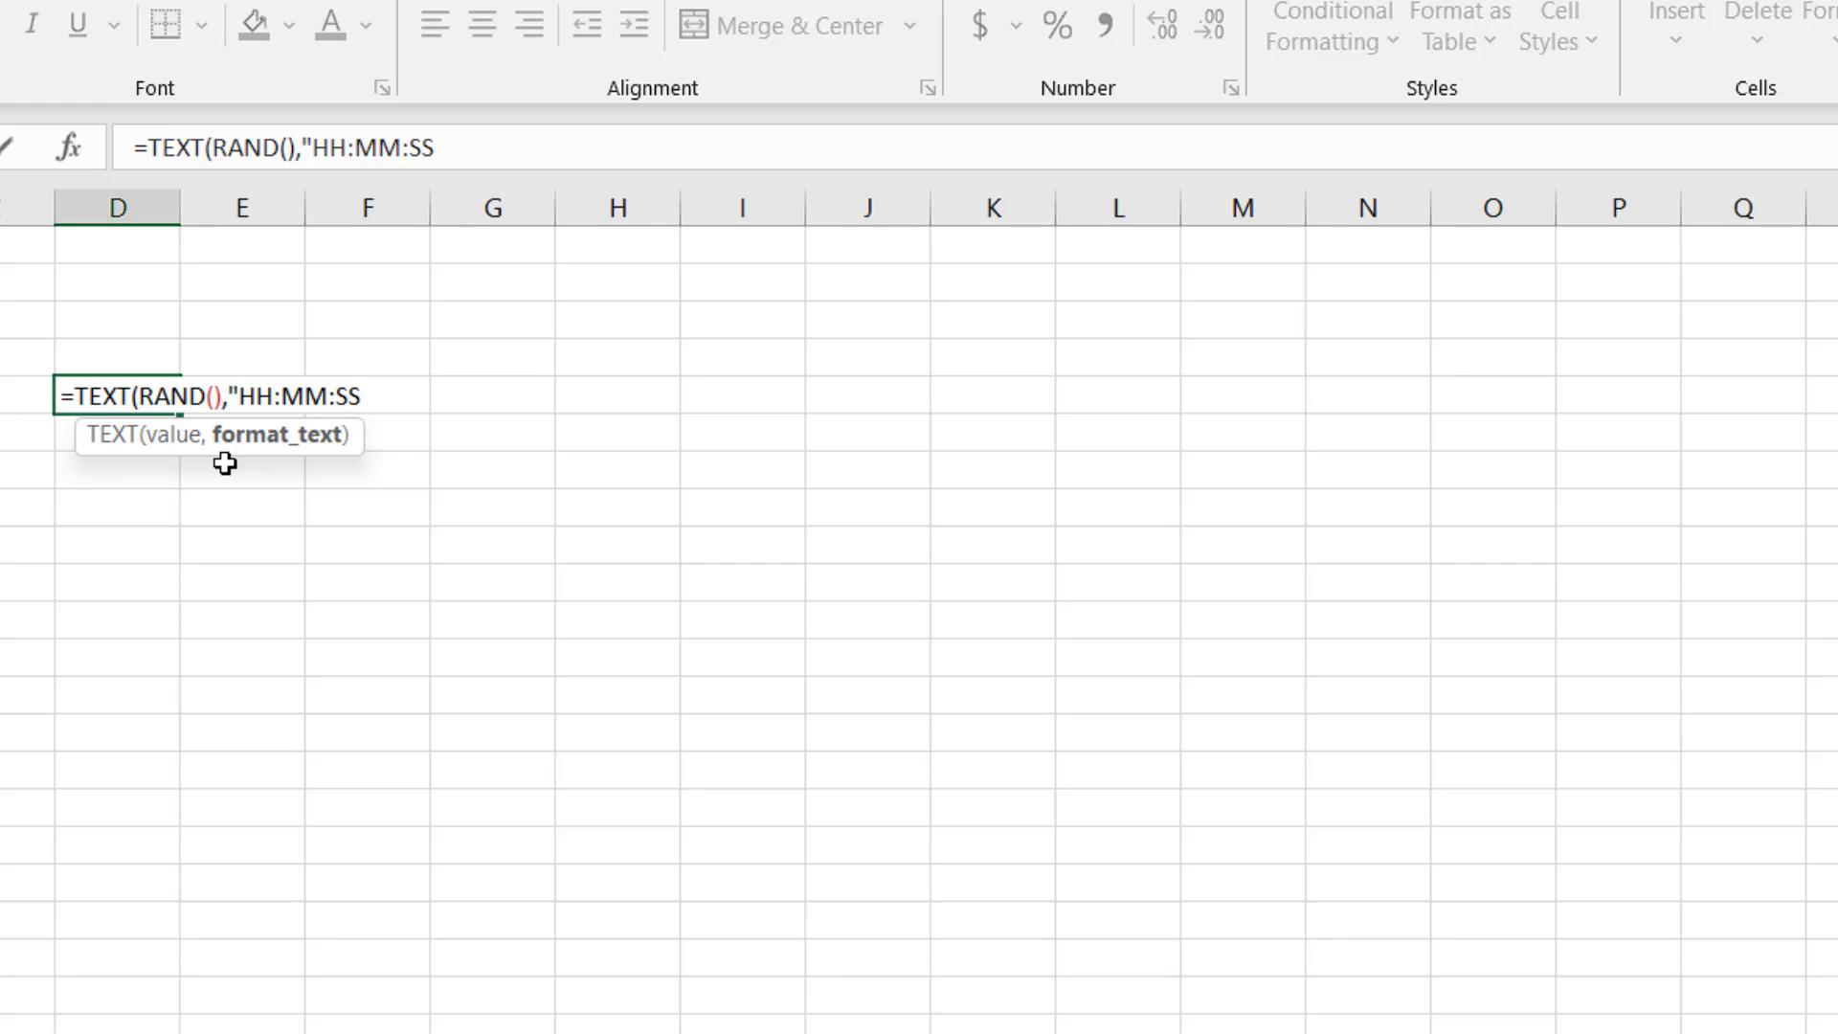
type("AM/")
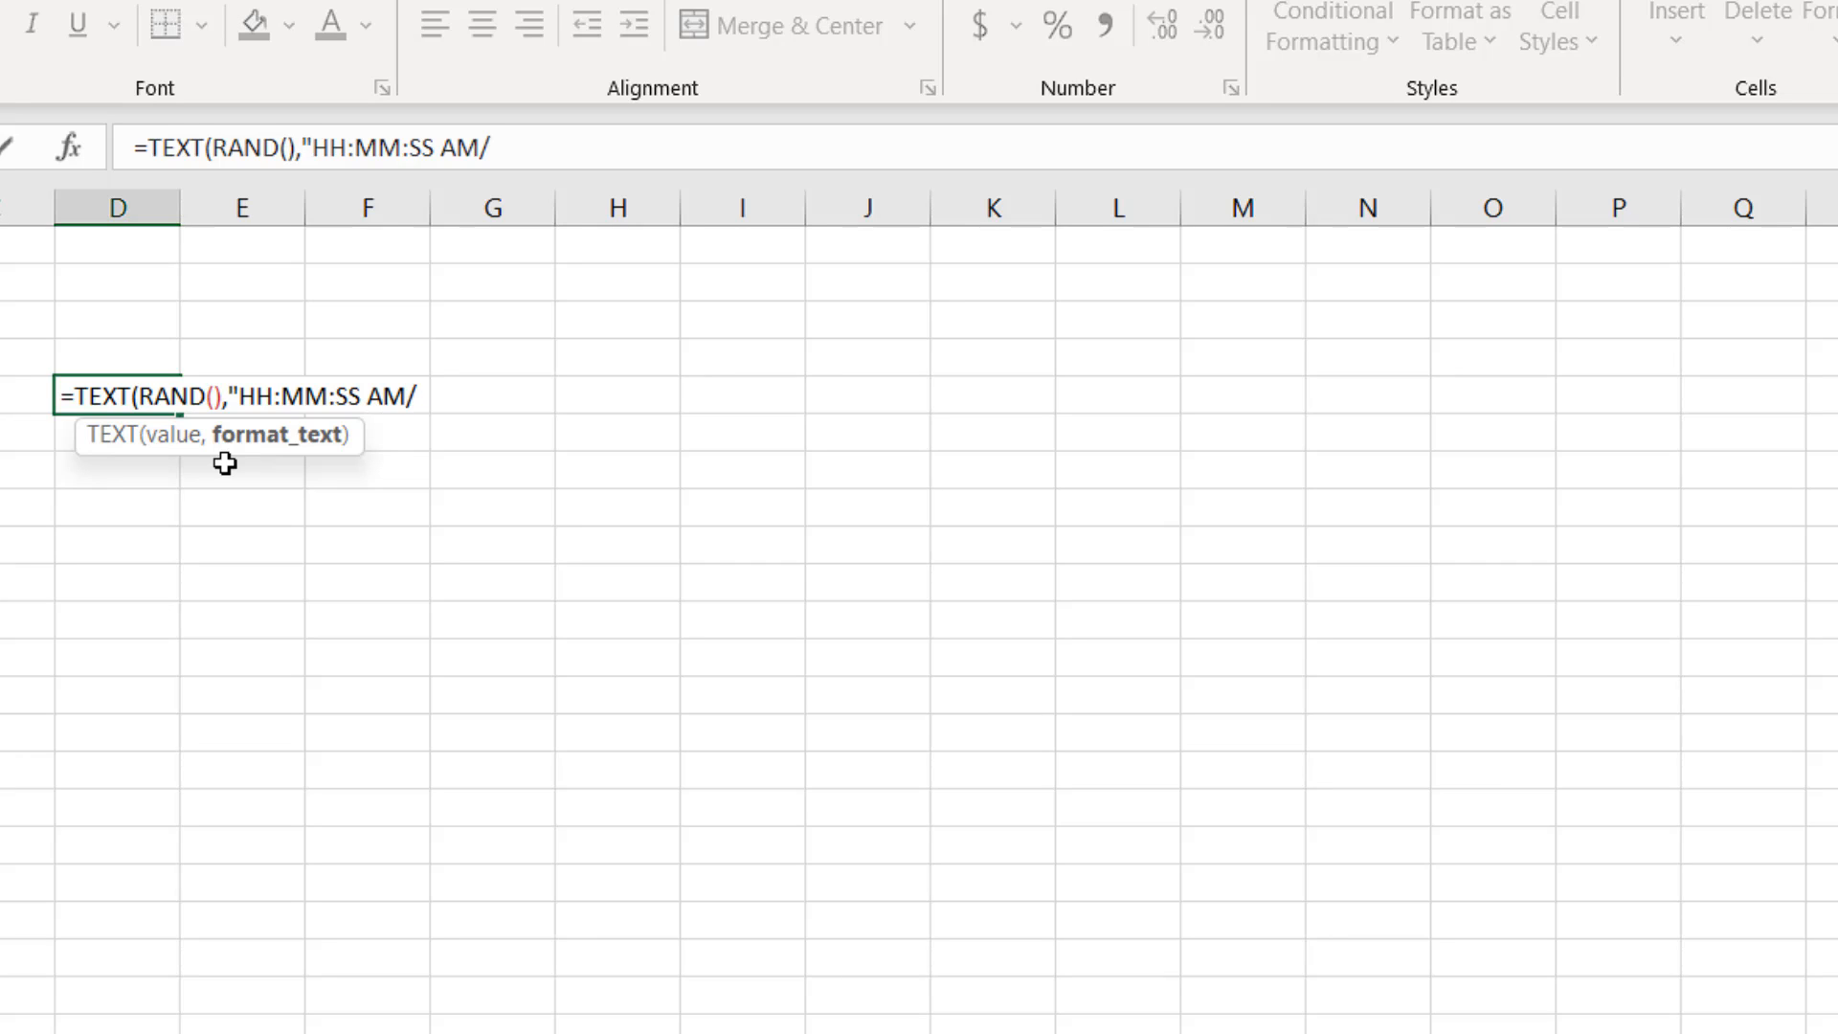
type("PM")
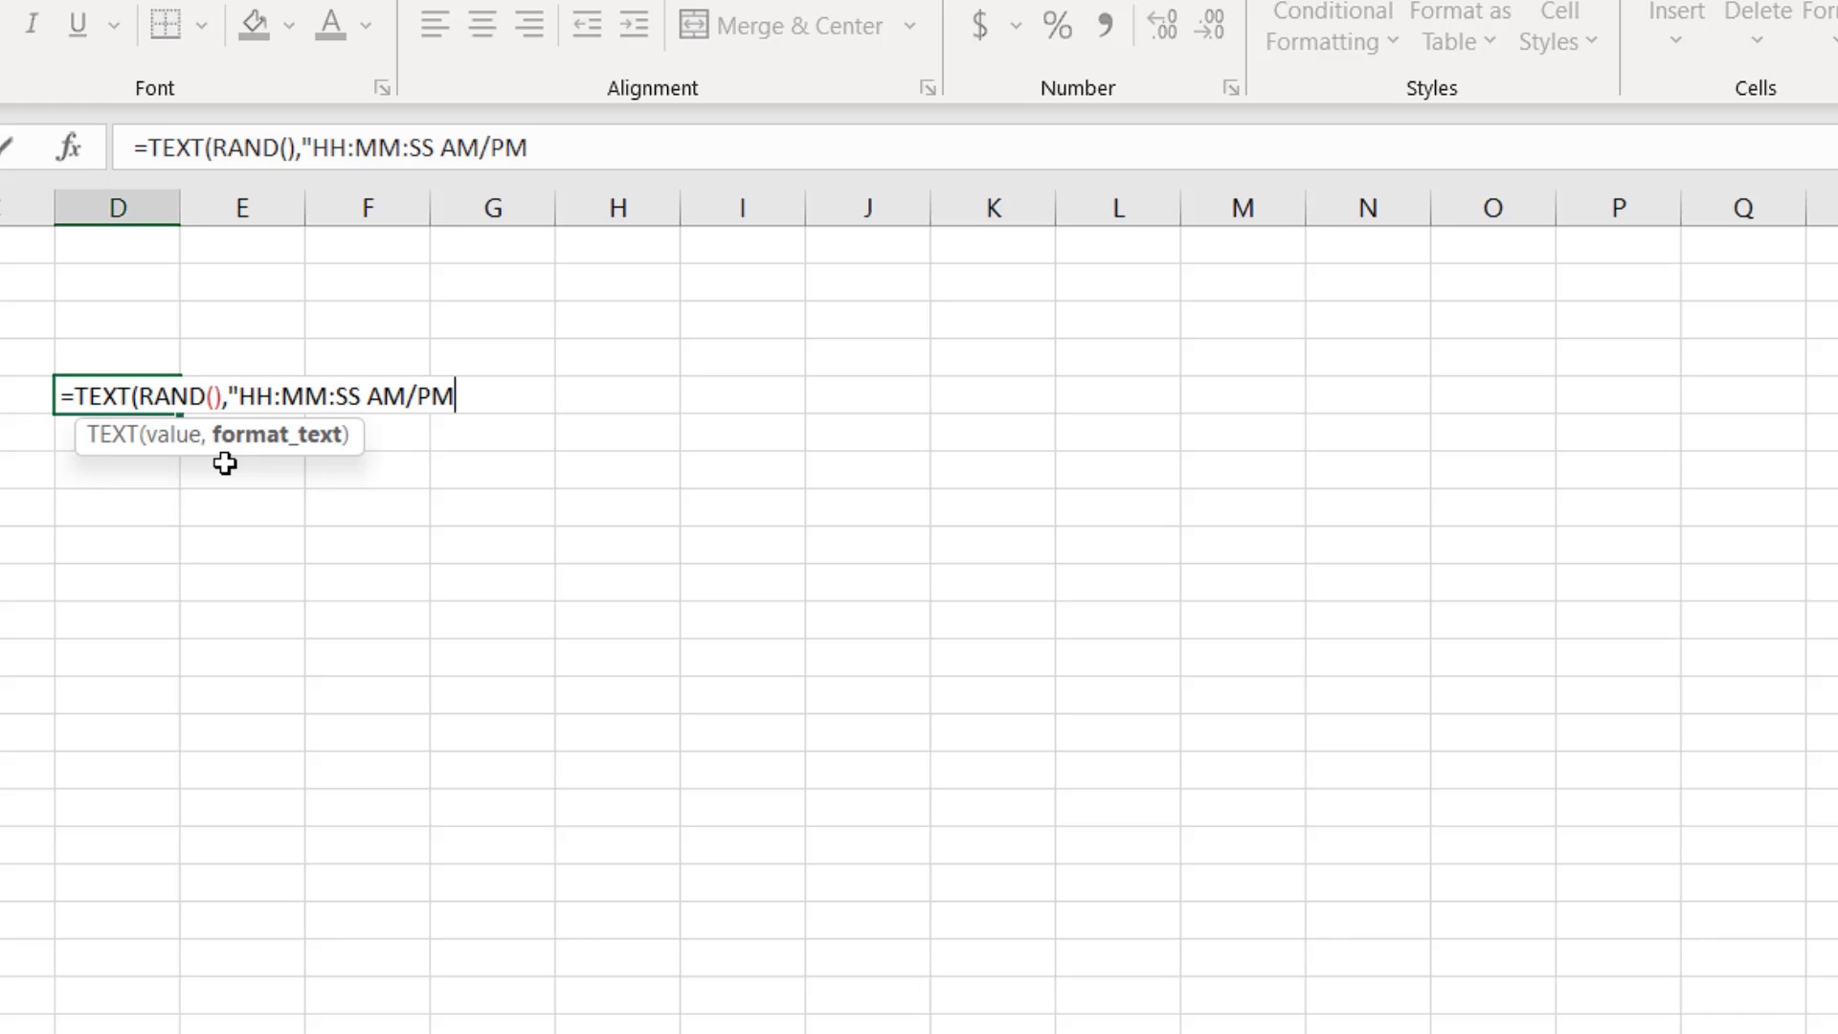
type("\"")
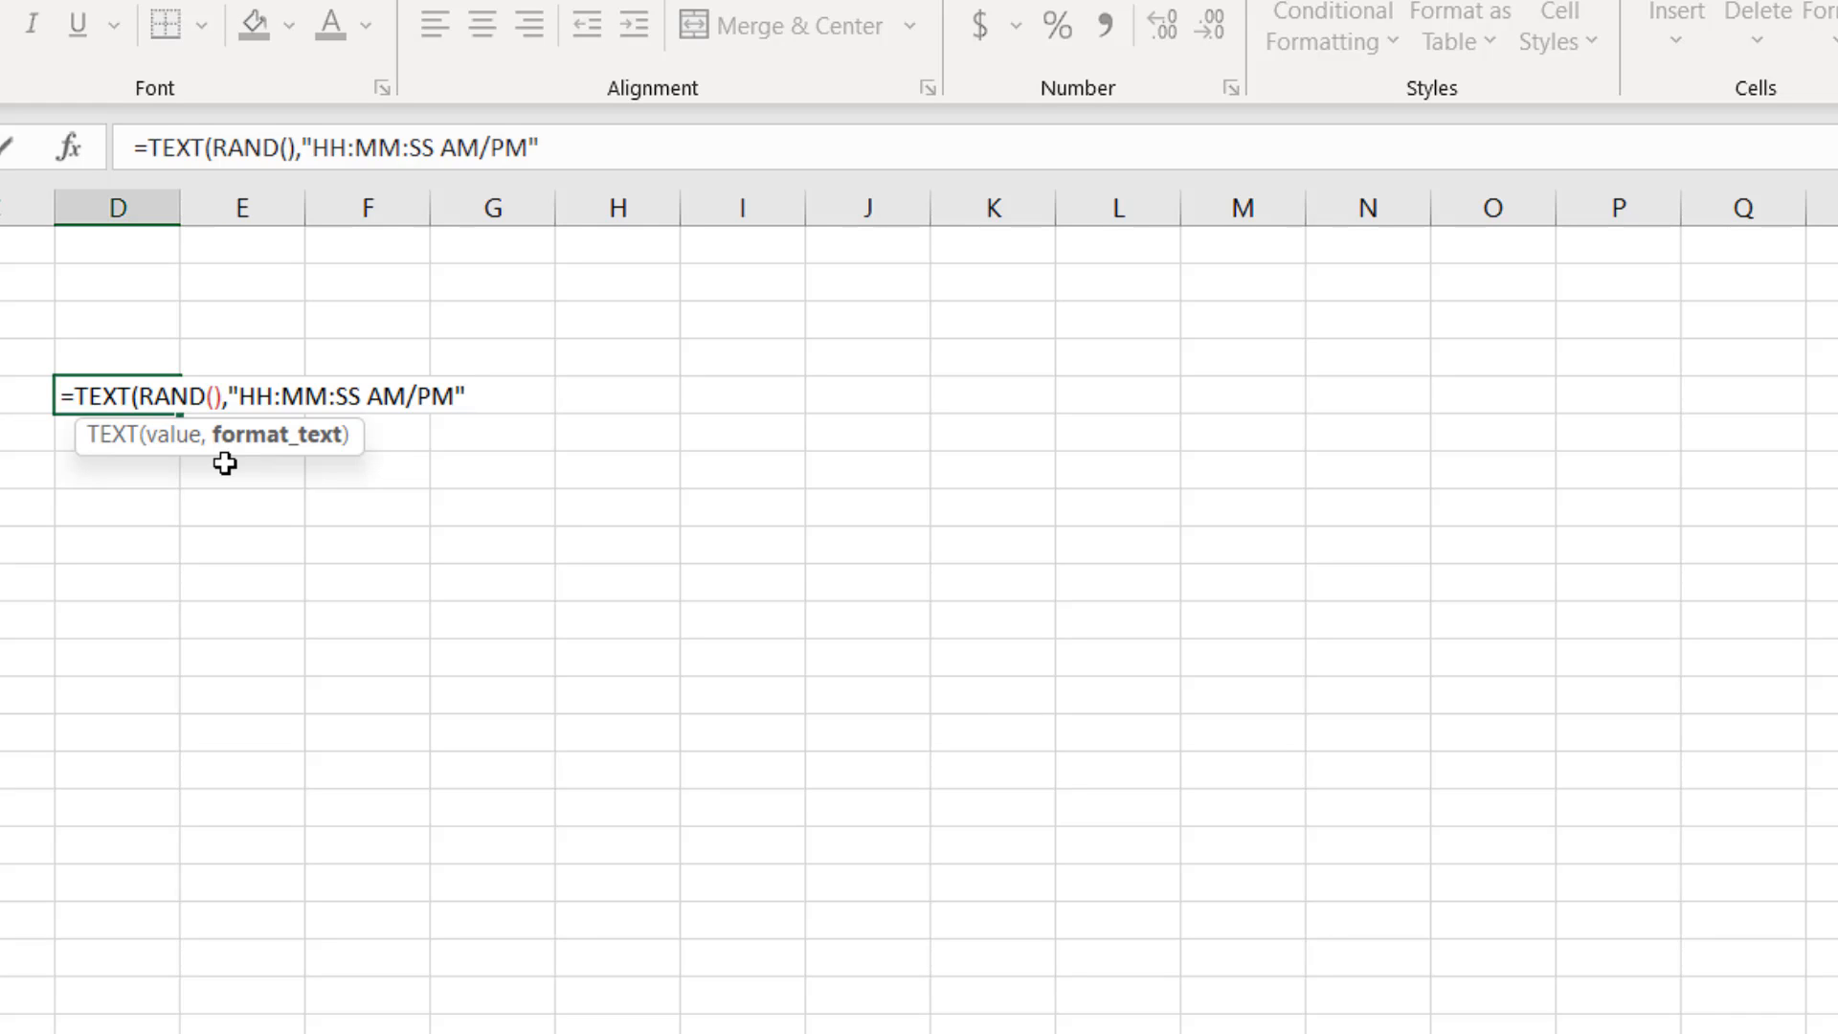
type(")")
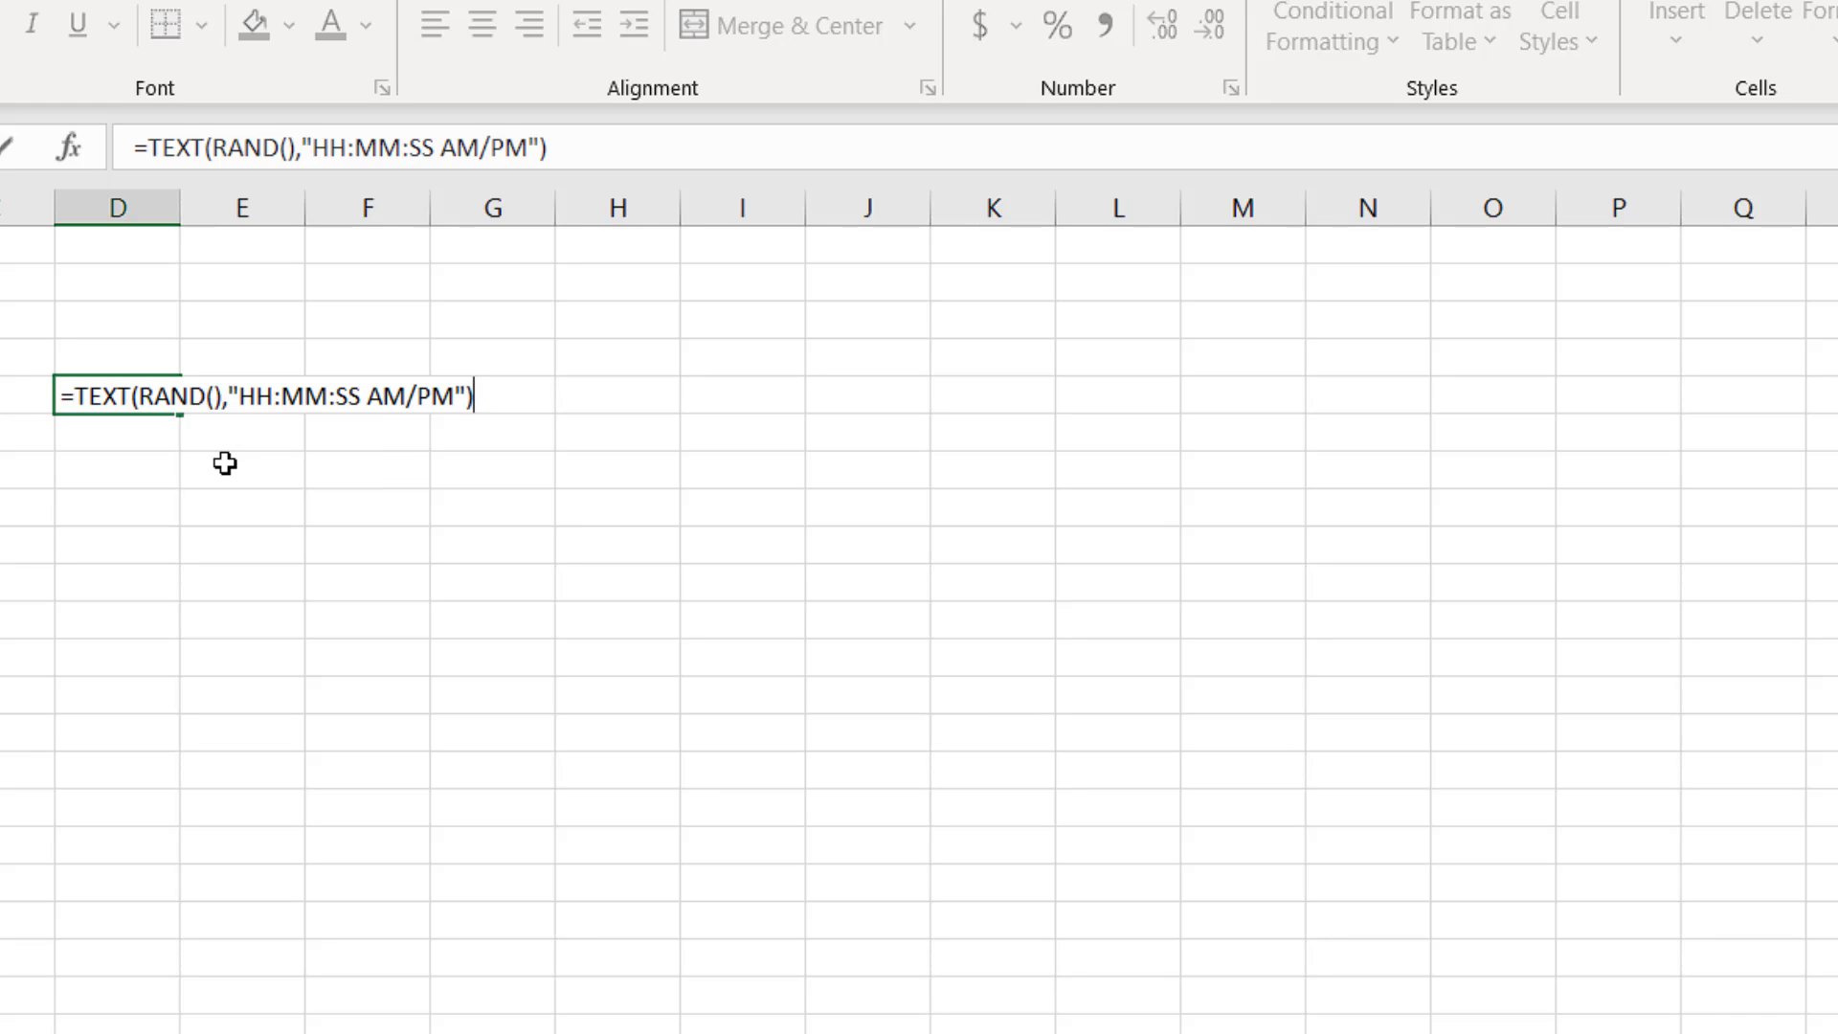
key("Enter")
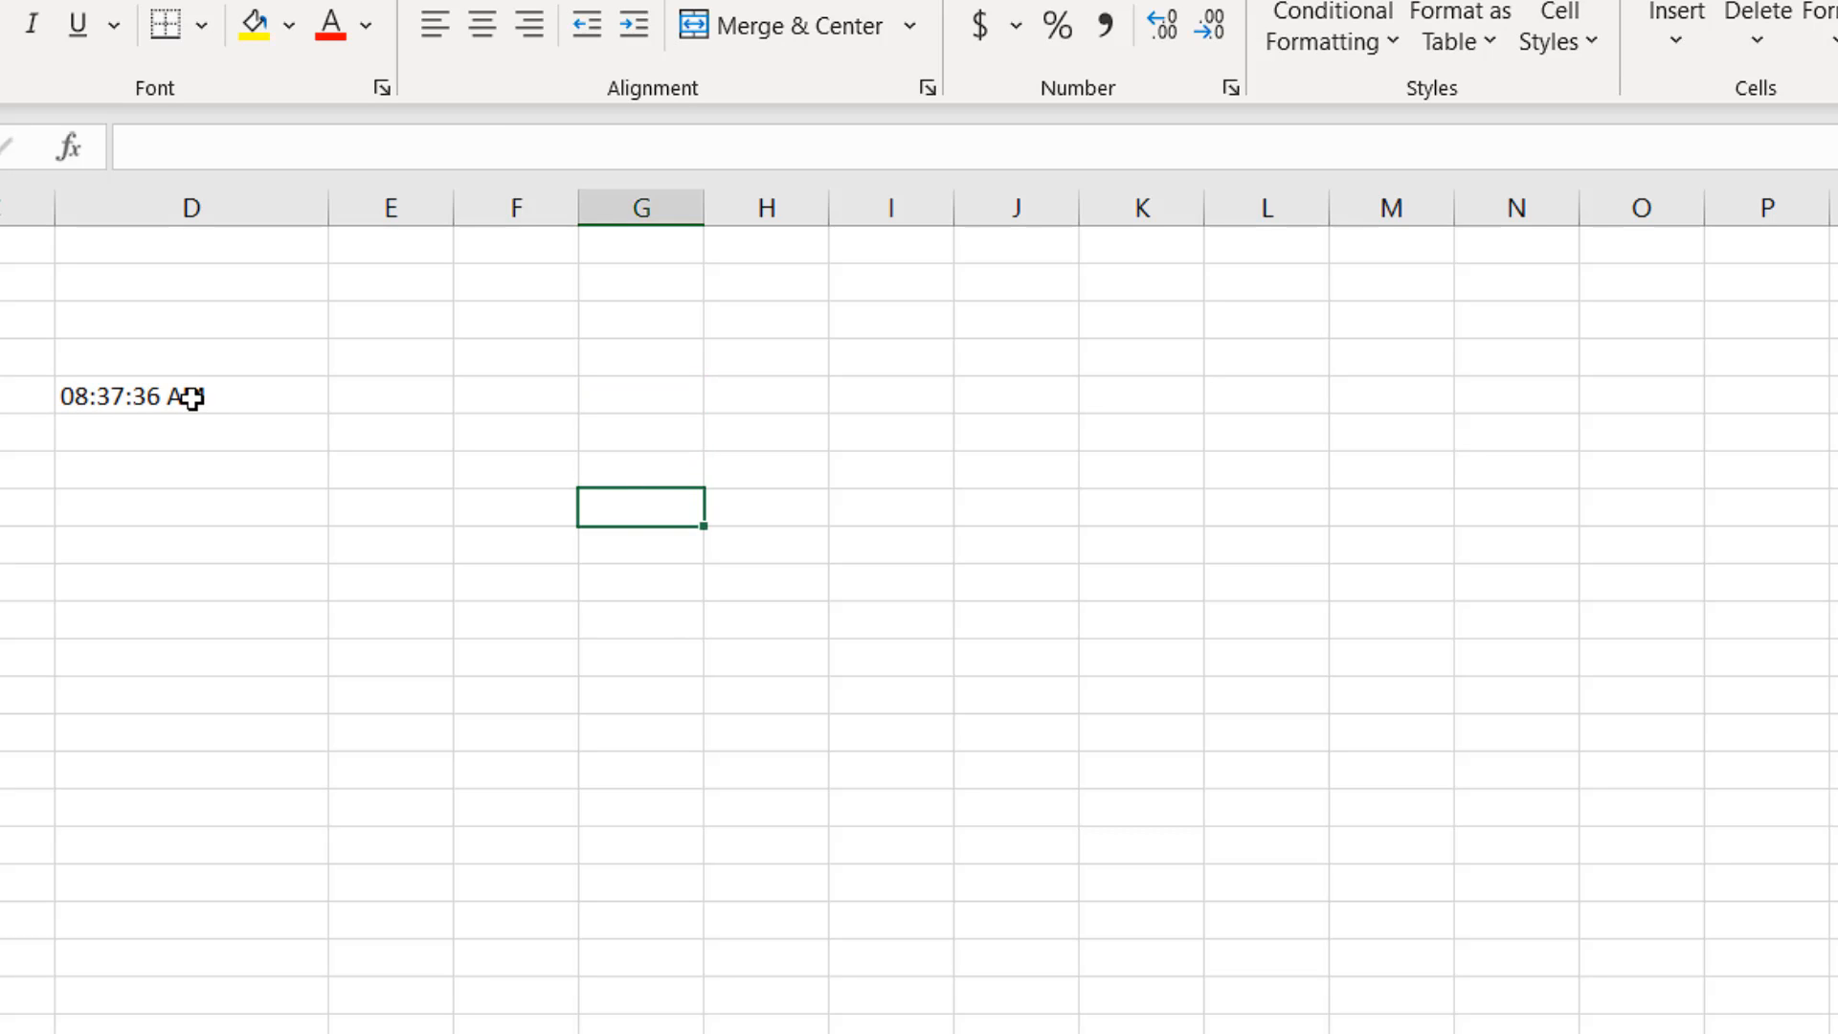
Fill the random-time formula down to D17 and widen column D.
left_click(143, 397)
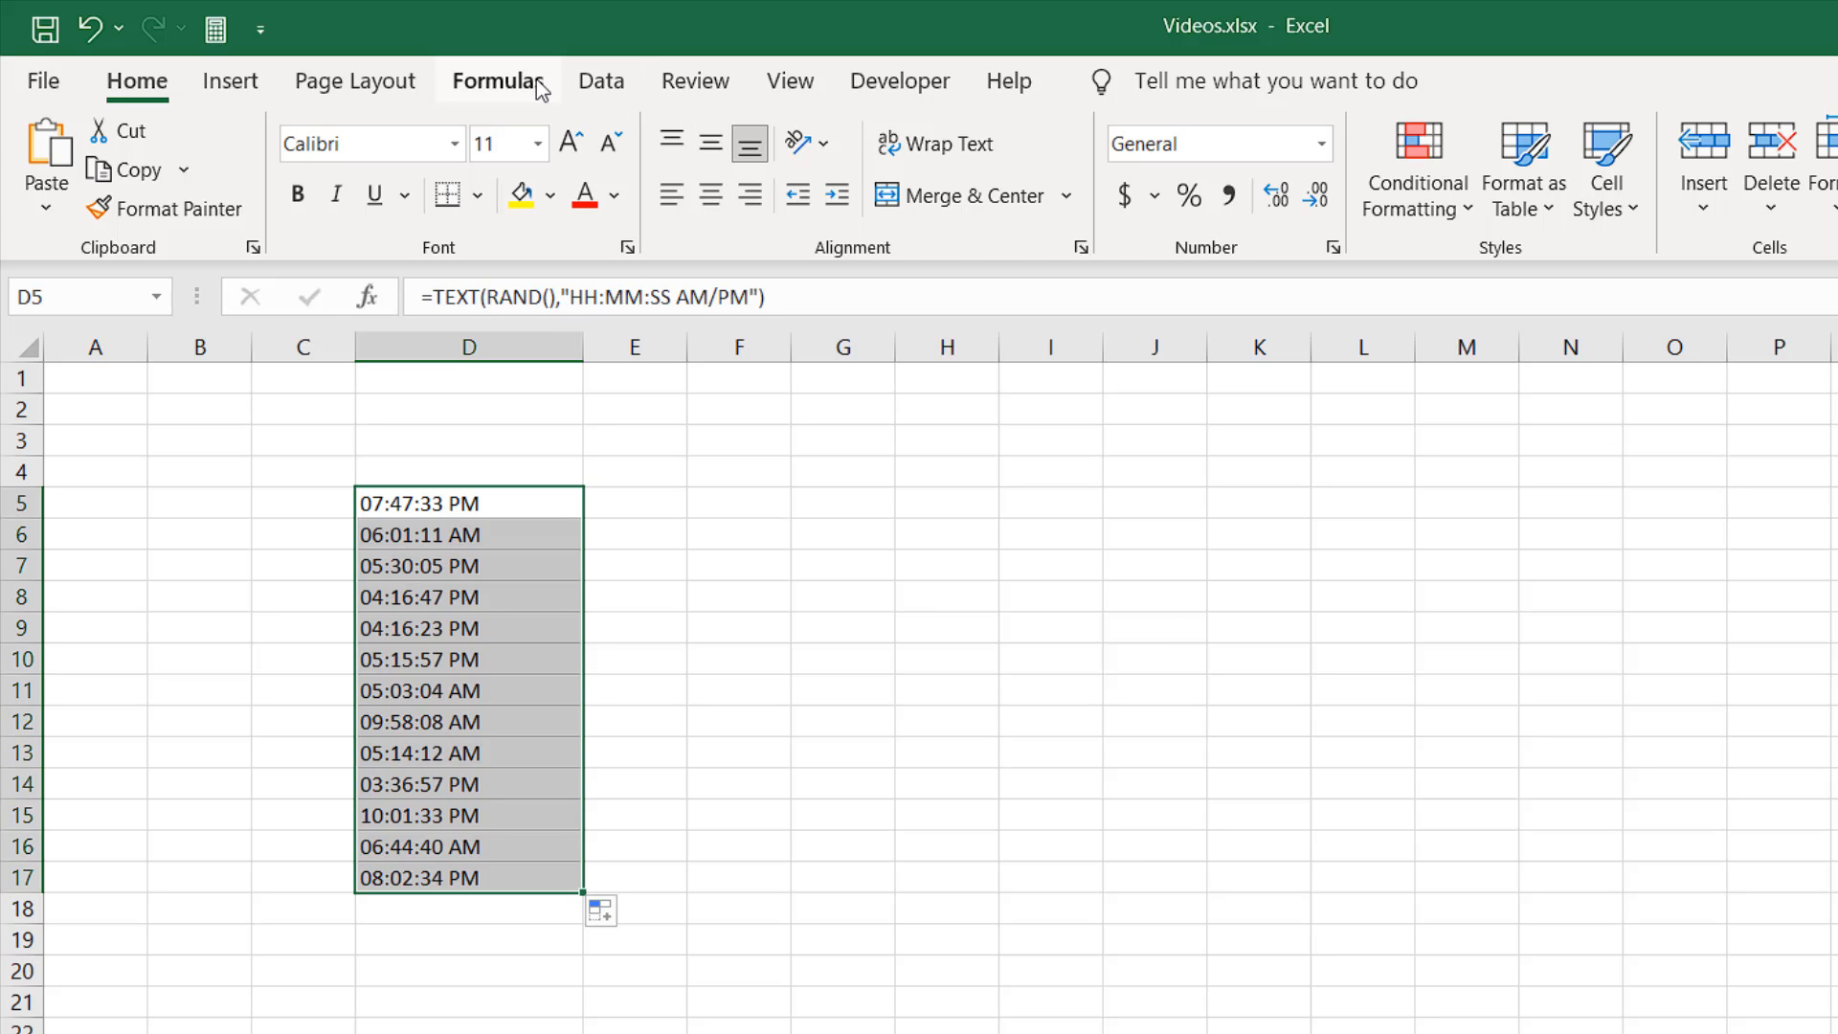
left_click(497, 80)
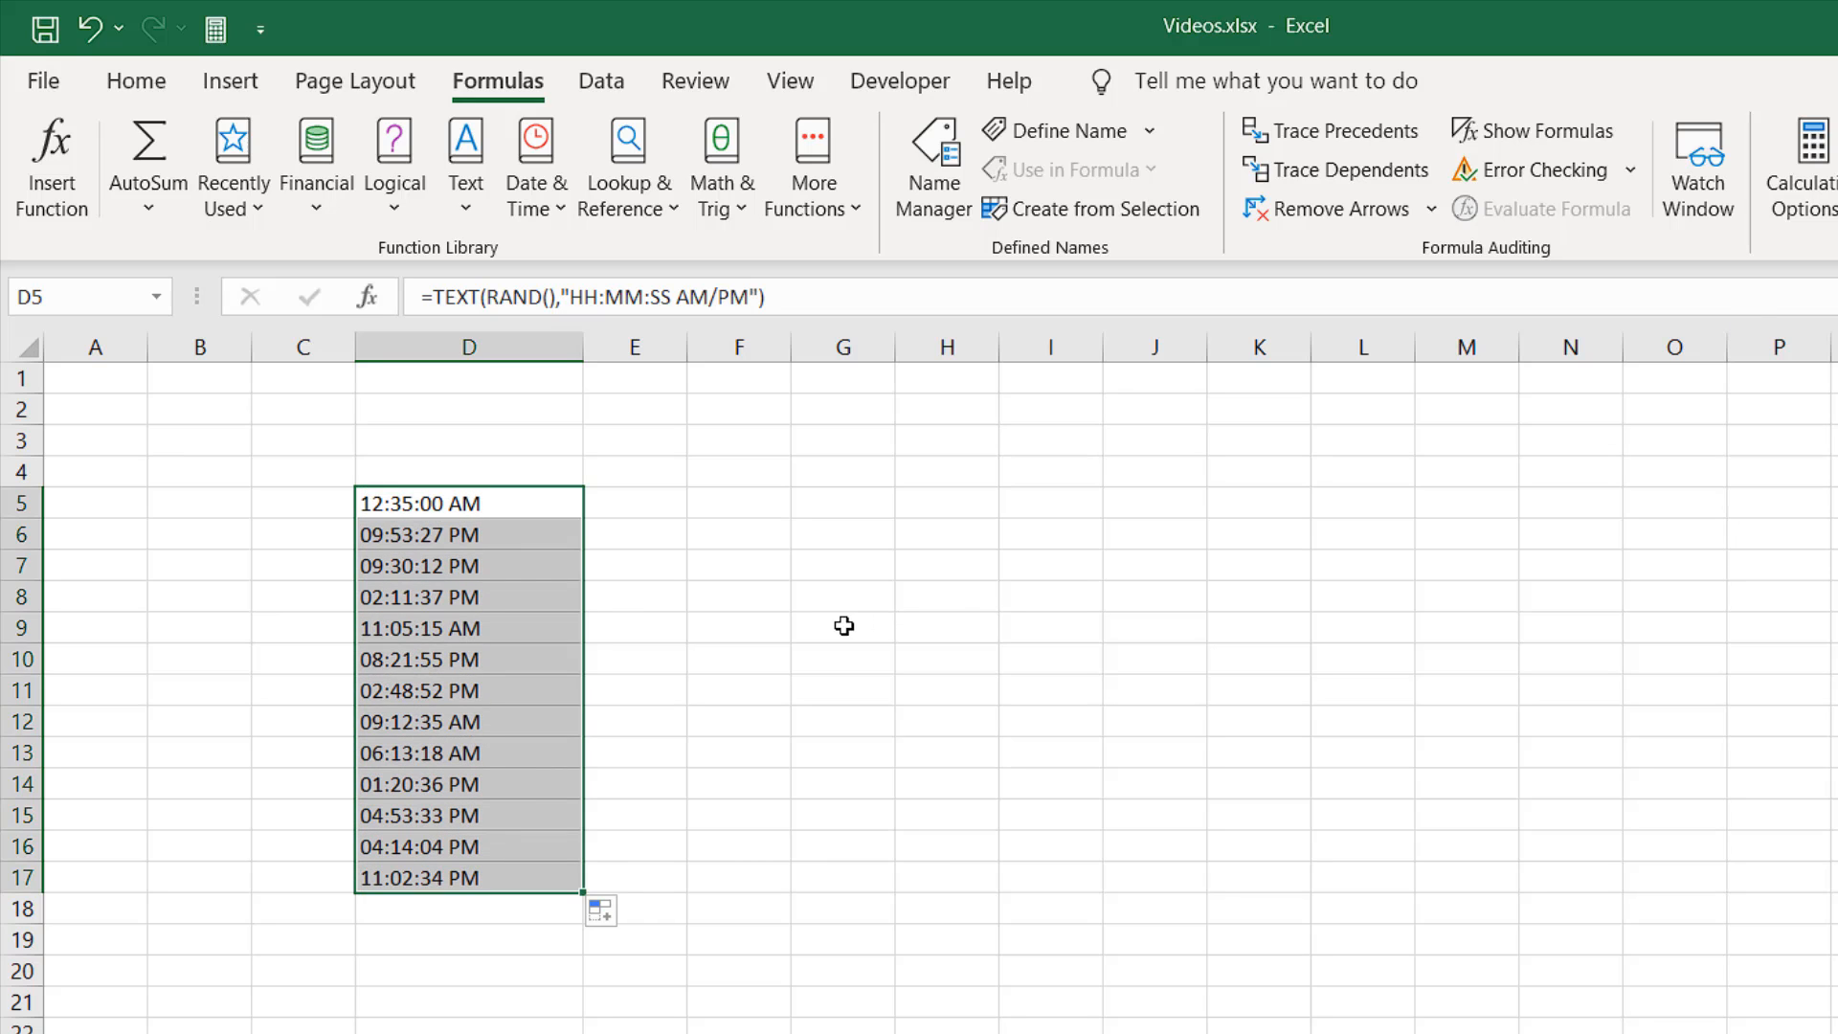
Copy D5:D17 and paste it back as values to fix the times.
key("ctrl+c")
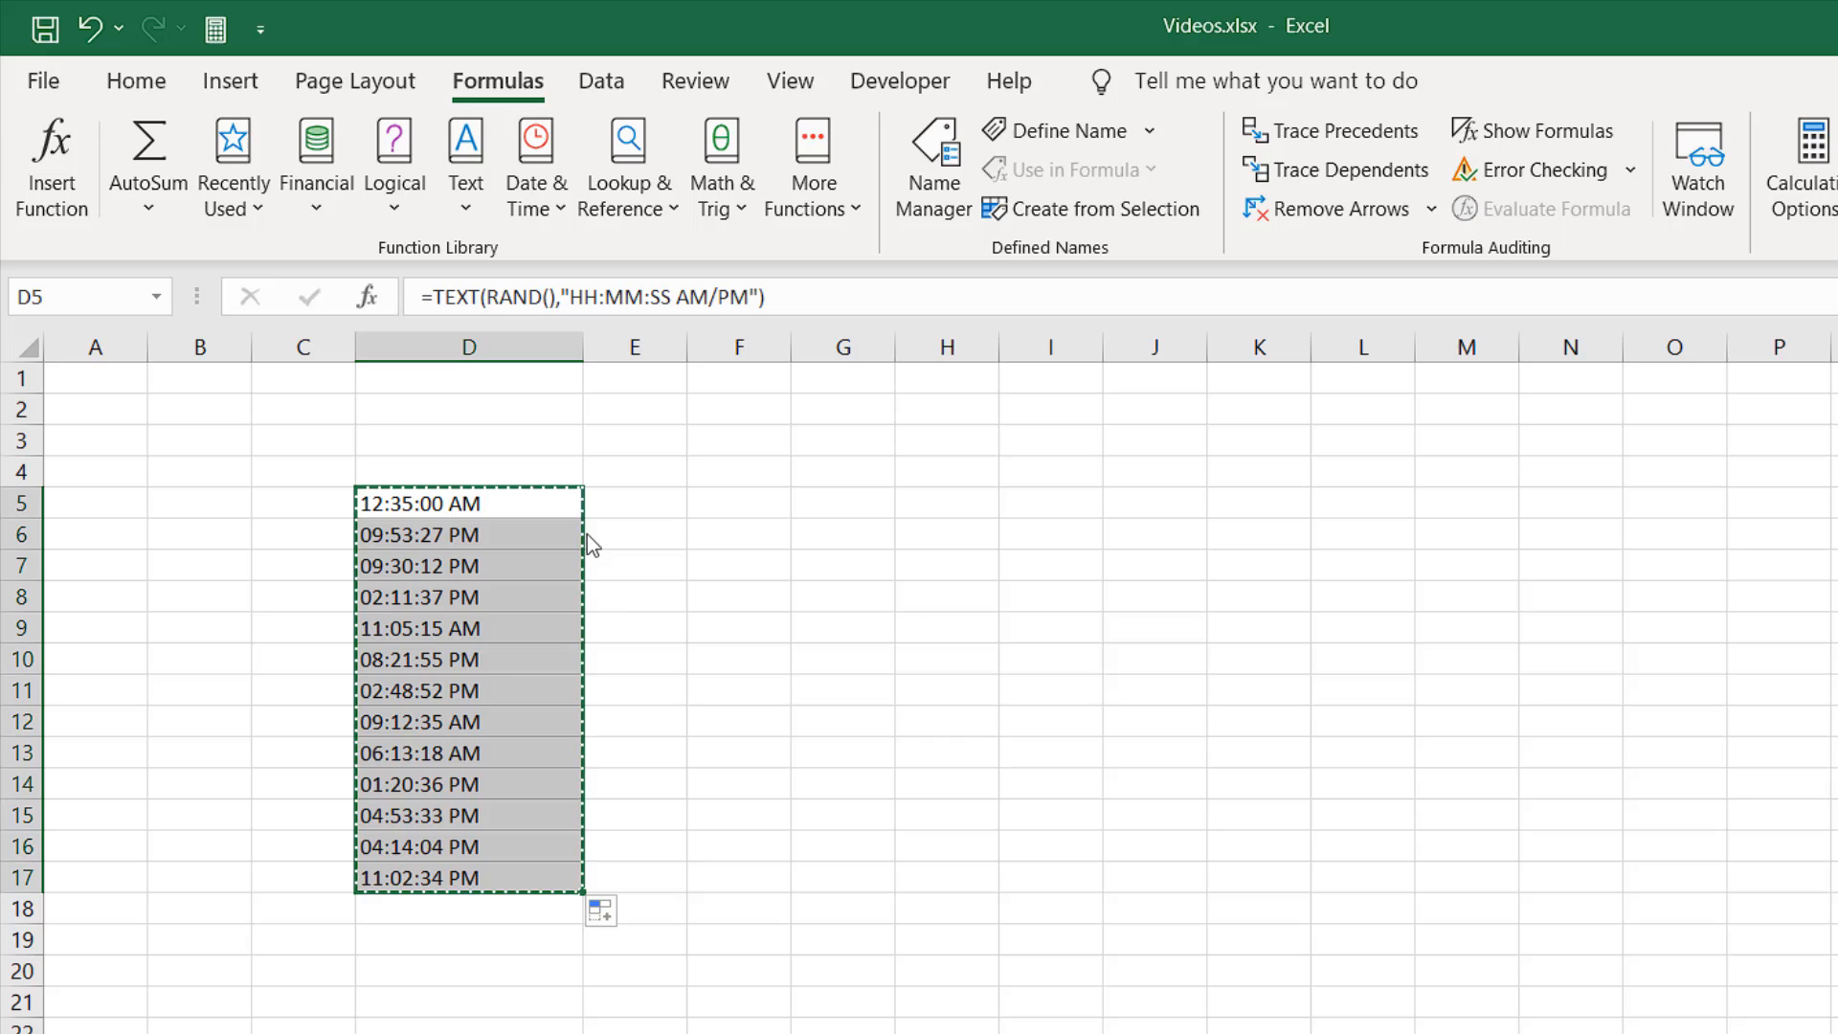
right_click(469, 534)
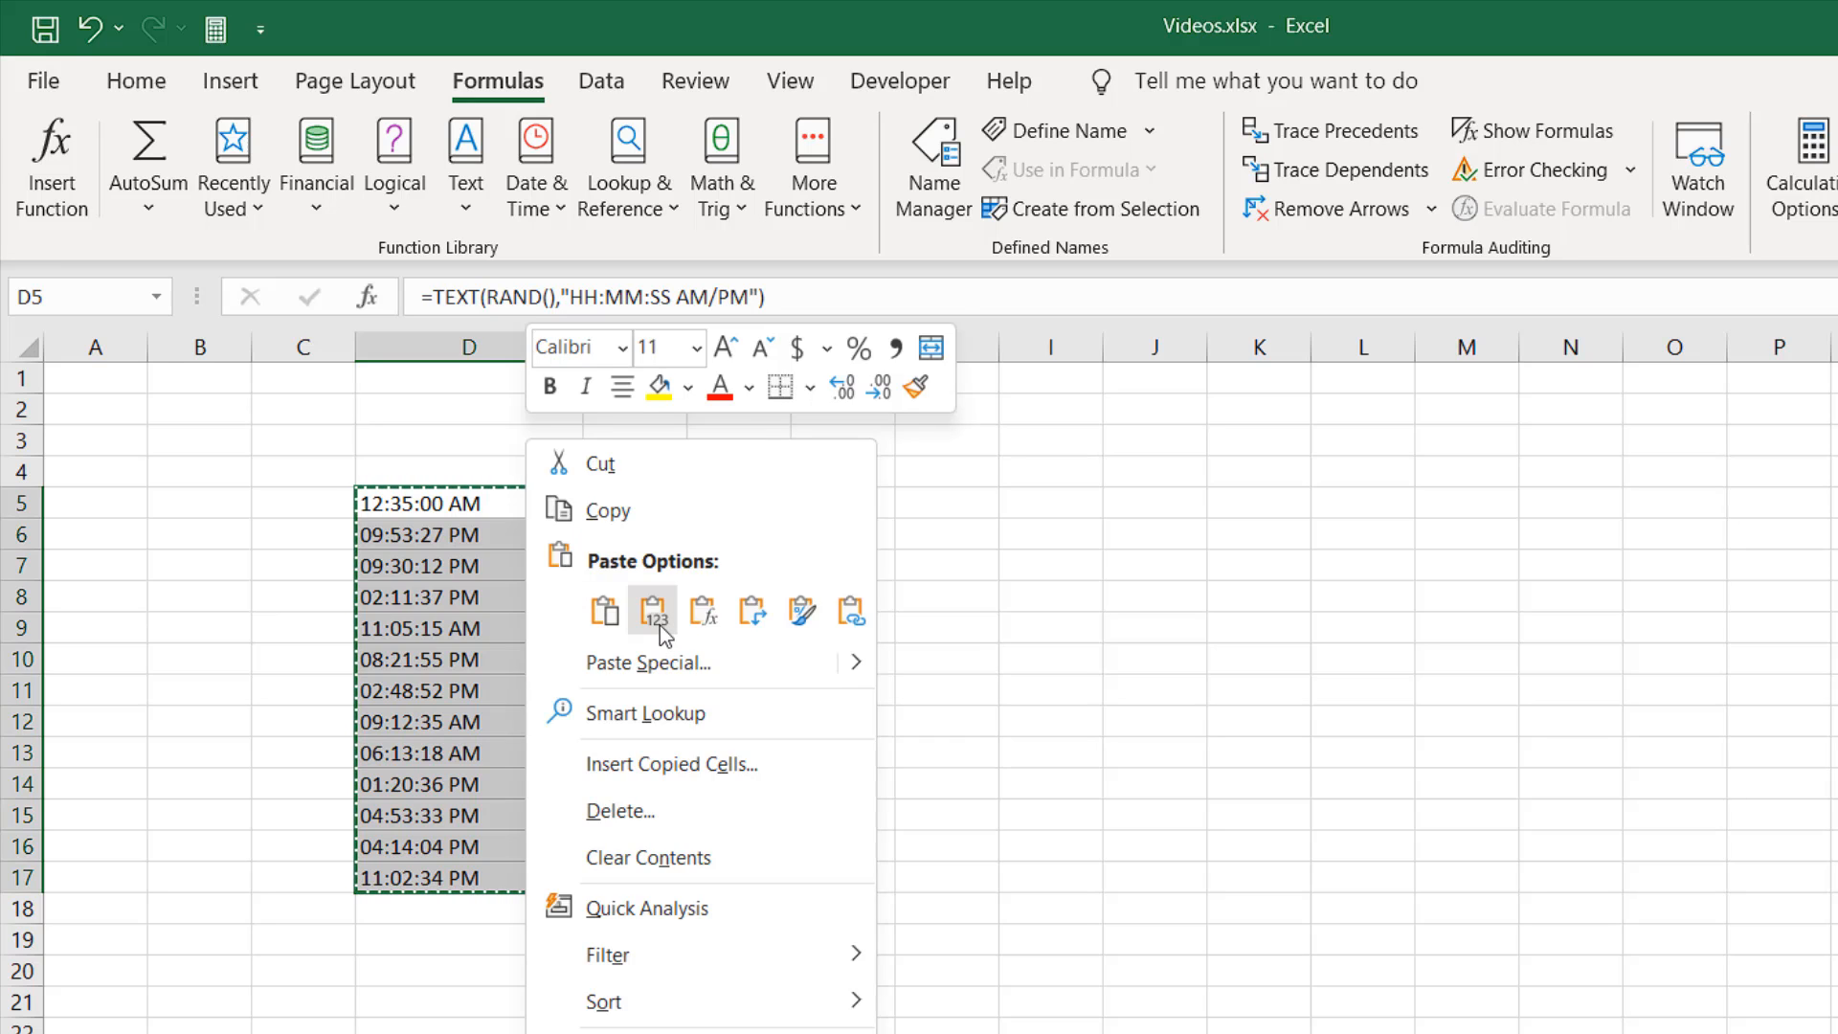
left_click(653, 611)
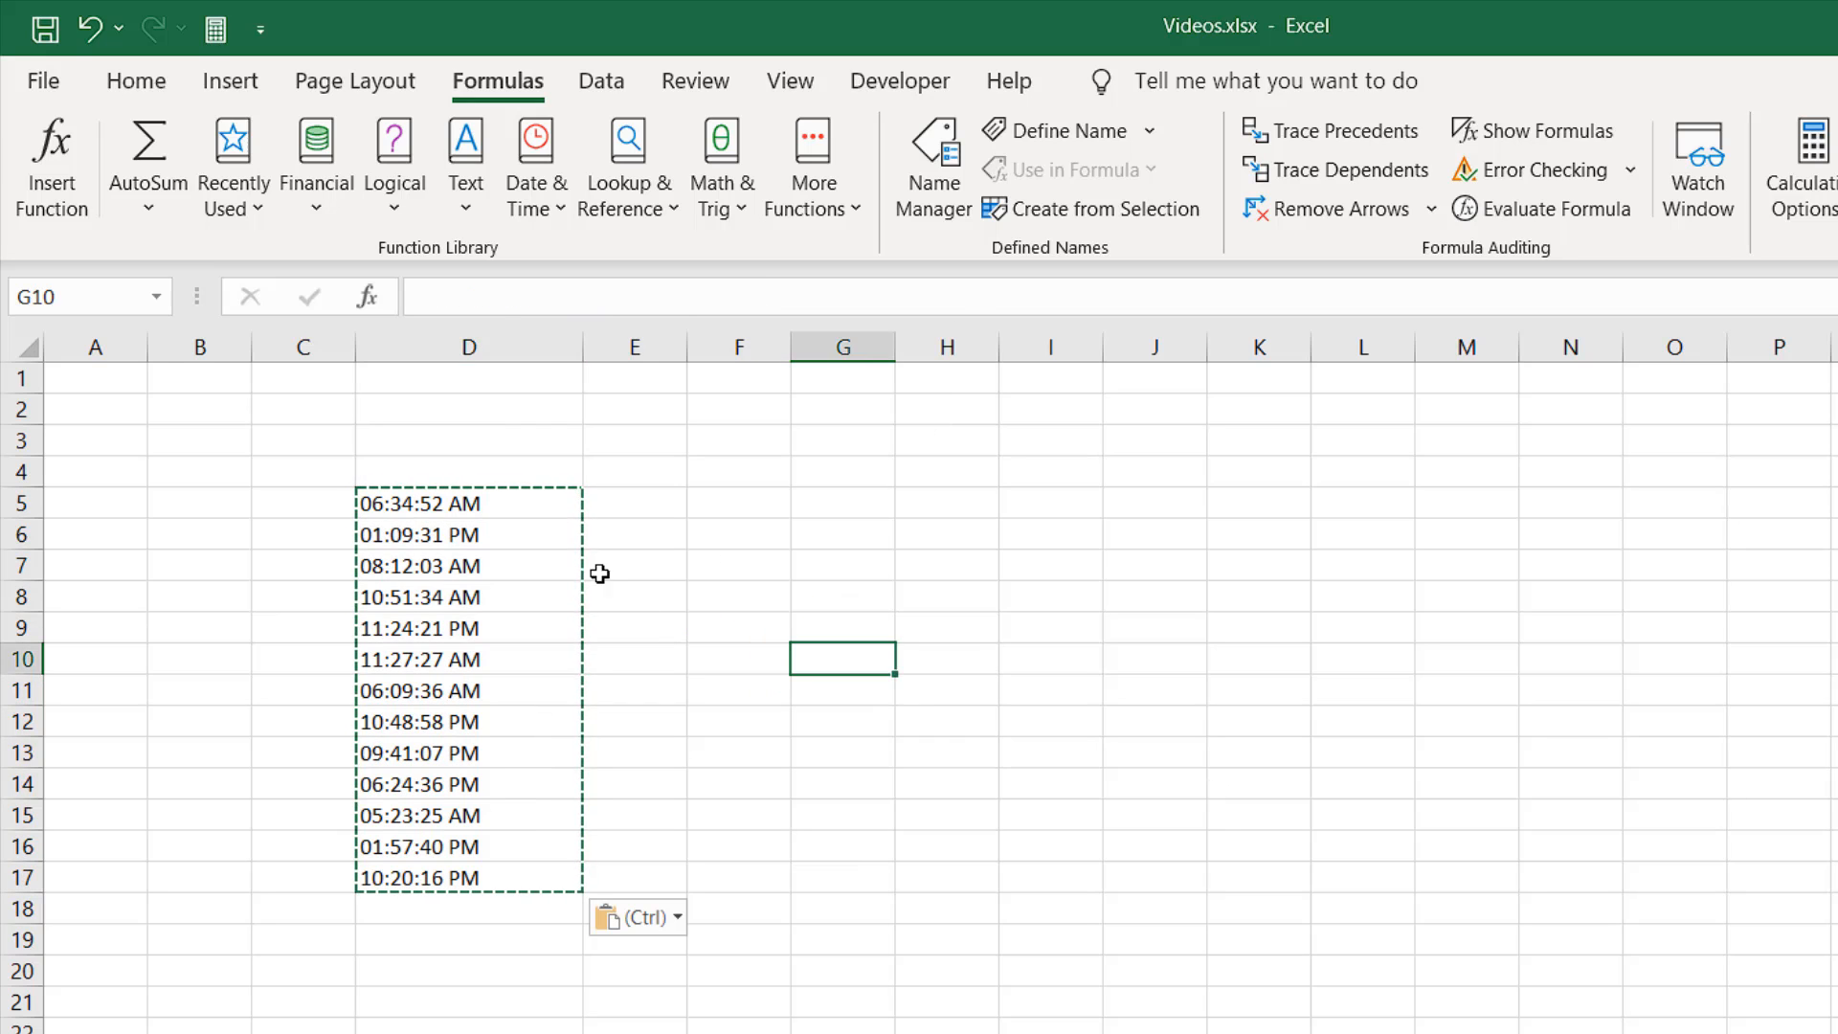
left_click(467, 504)
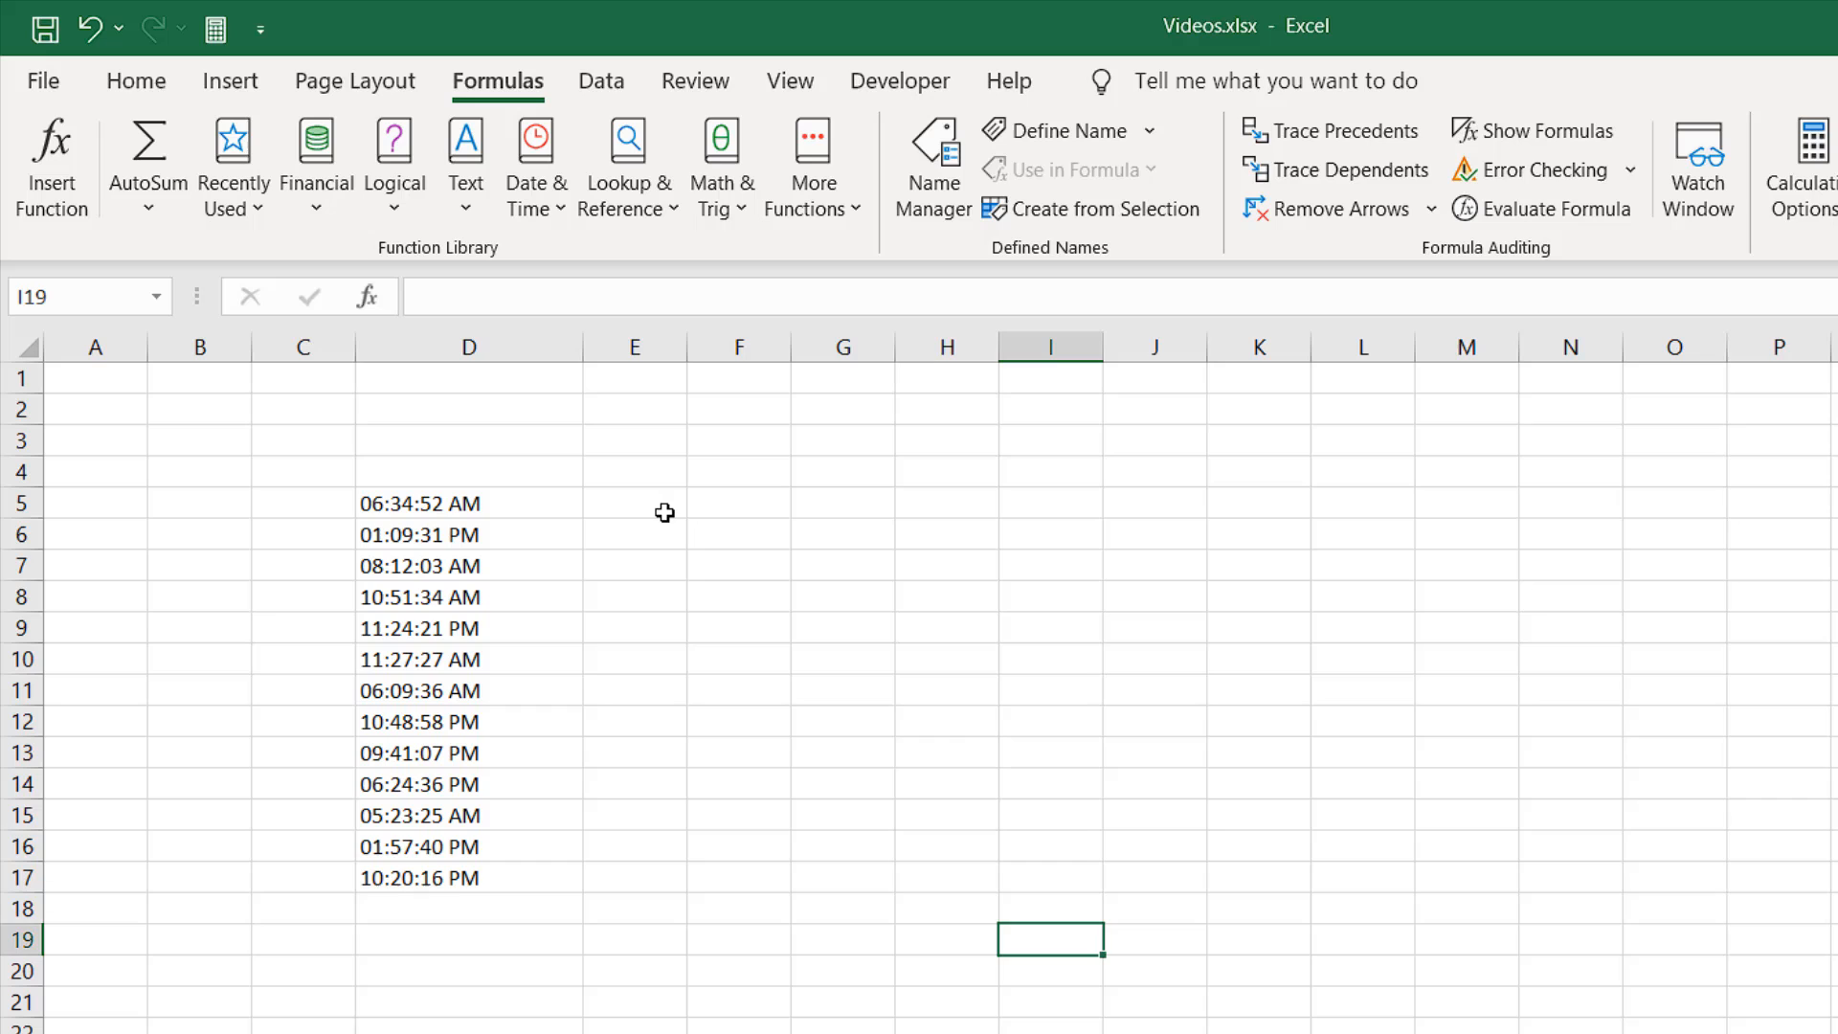
Select E5:M19 and type =TEXT(RAND(),"HH:MM:SS") in the active cell.
left_click_drag(634, 503, 1464, 814)
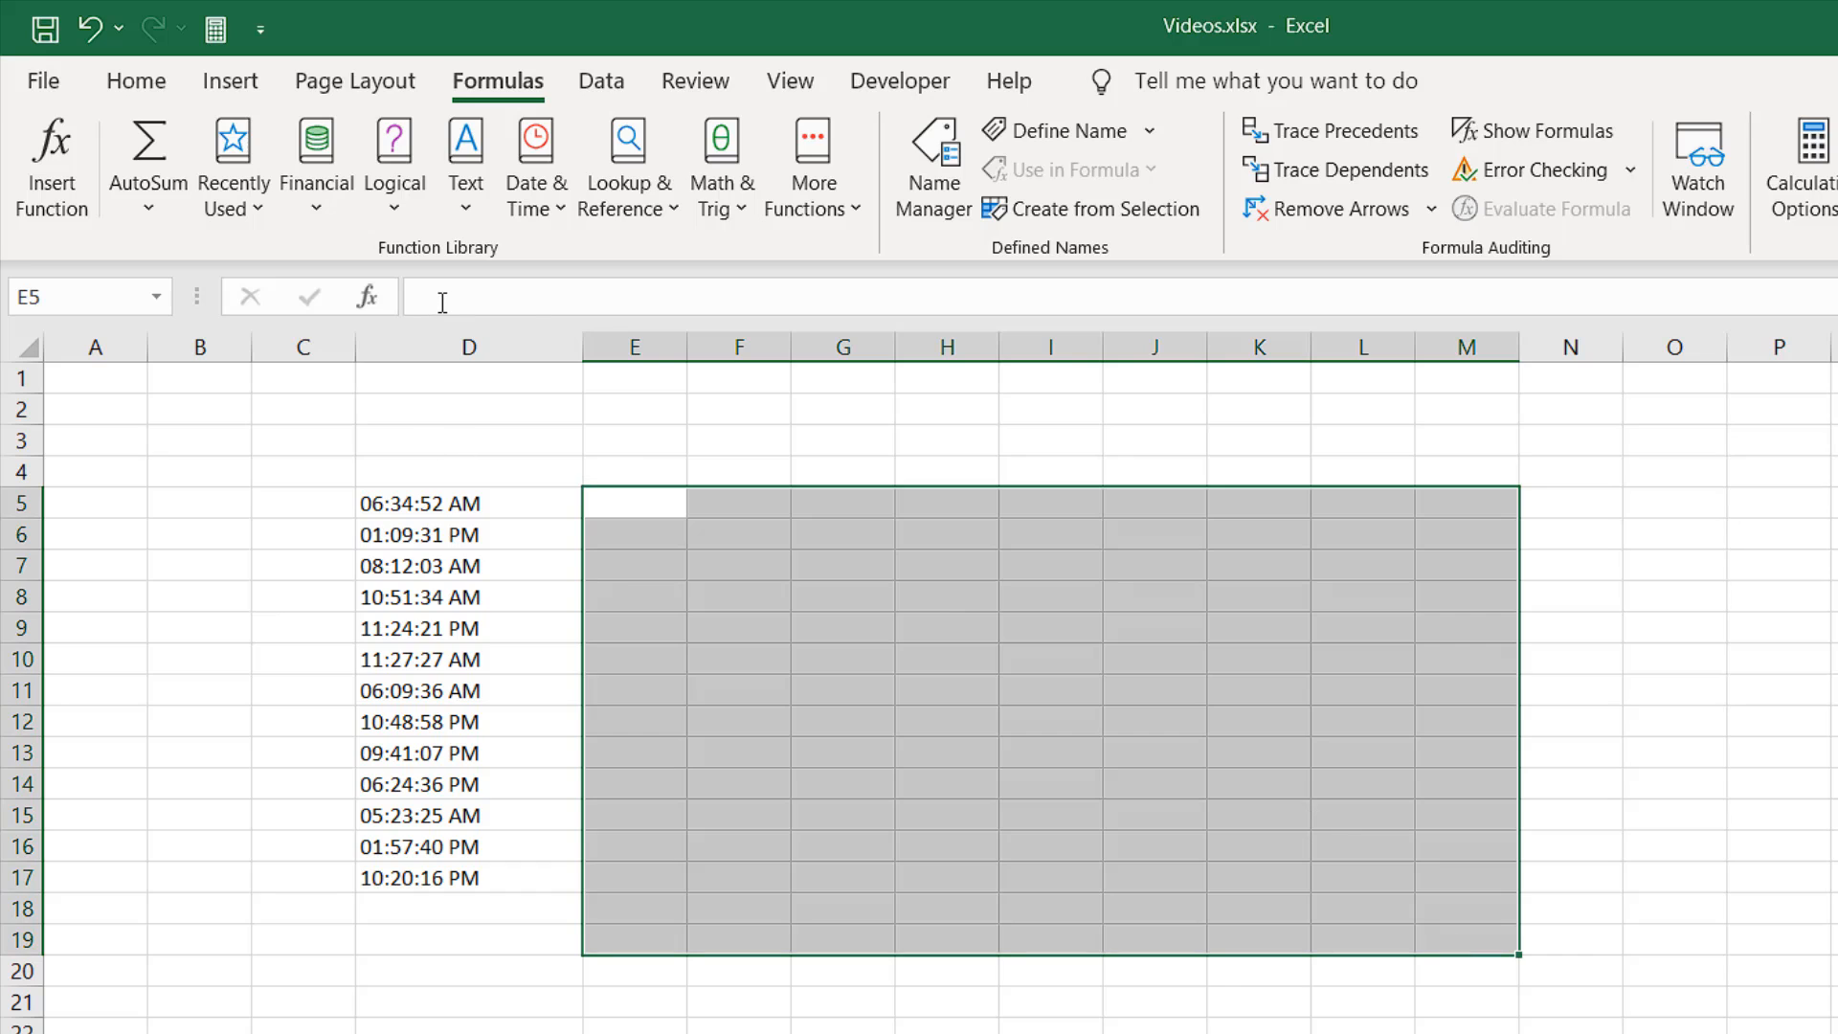
mouse_move(442, 301)
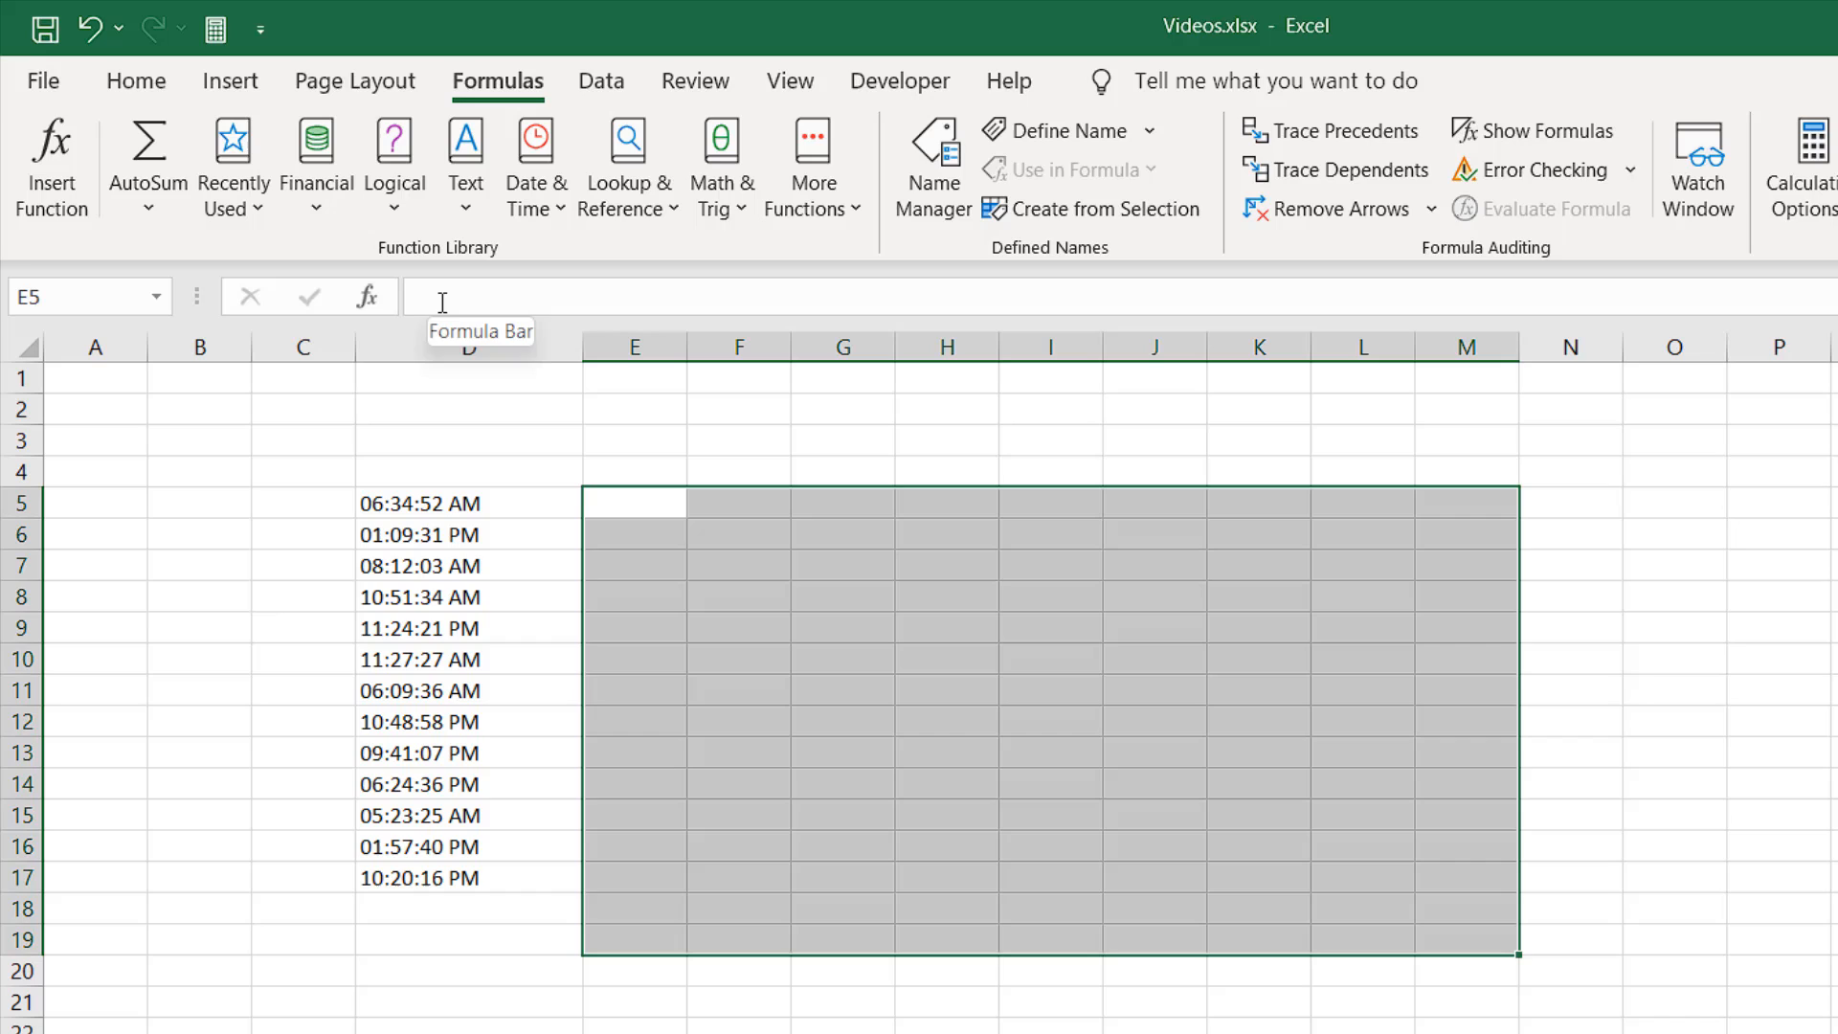
mouse_move(1185, 1000)
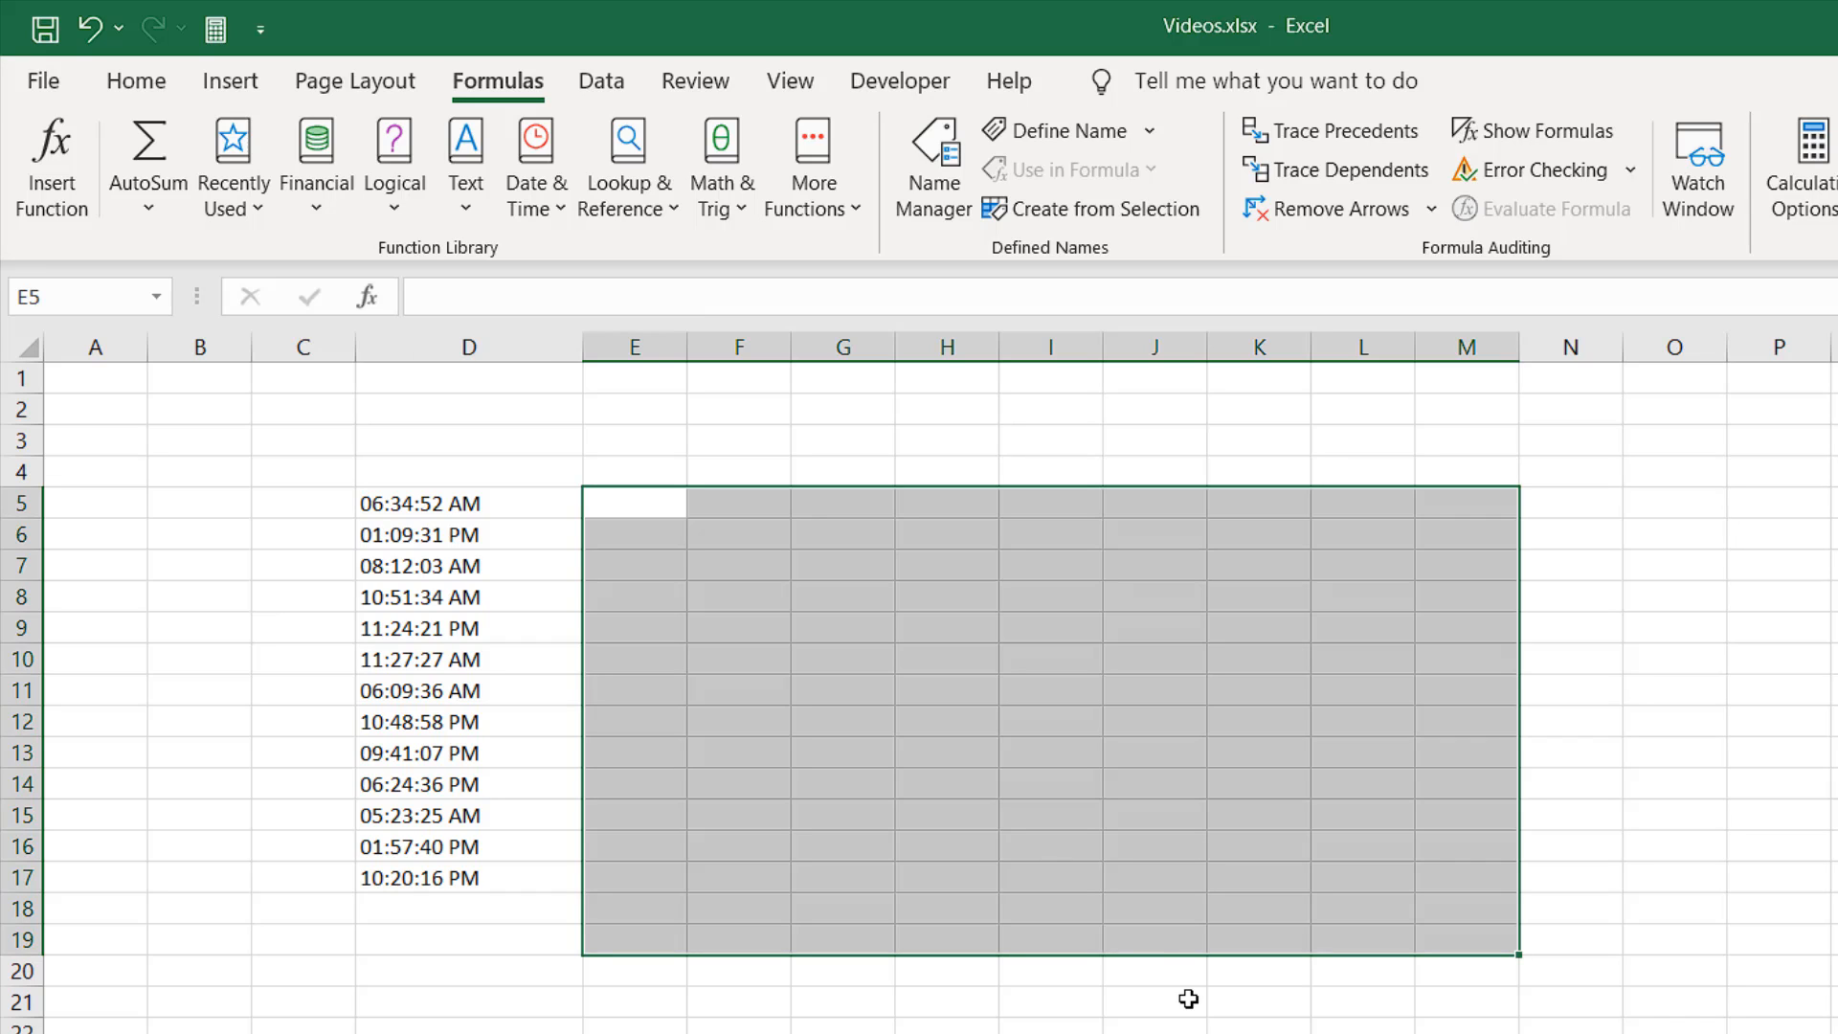
type("=T")
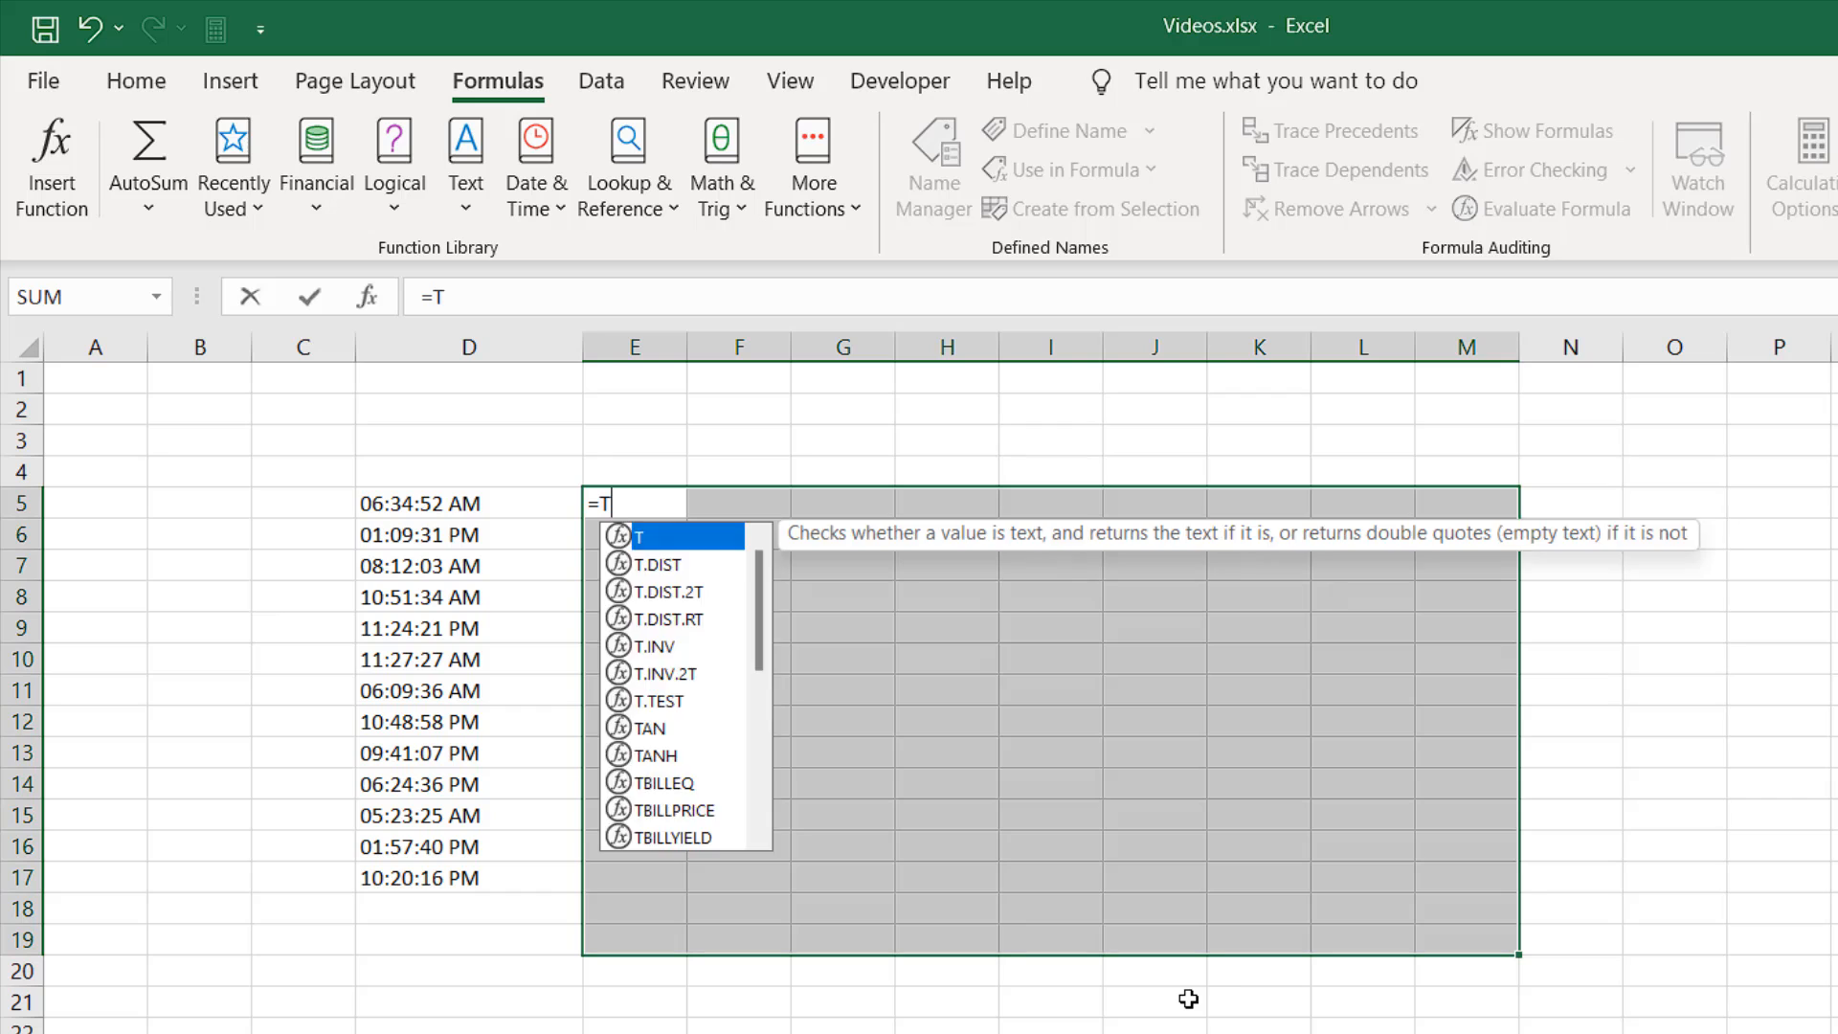
type("ext")
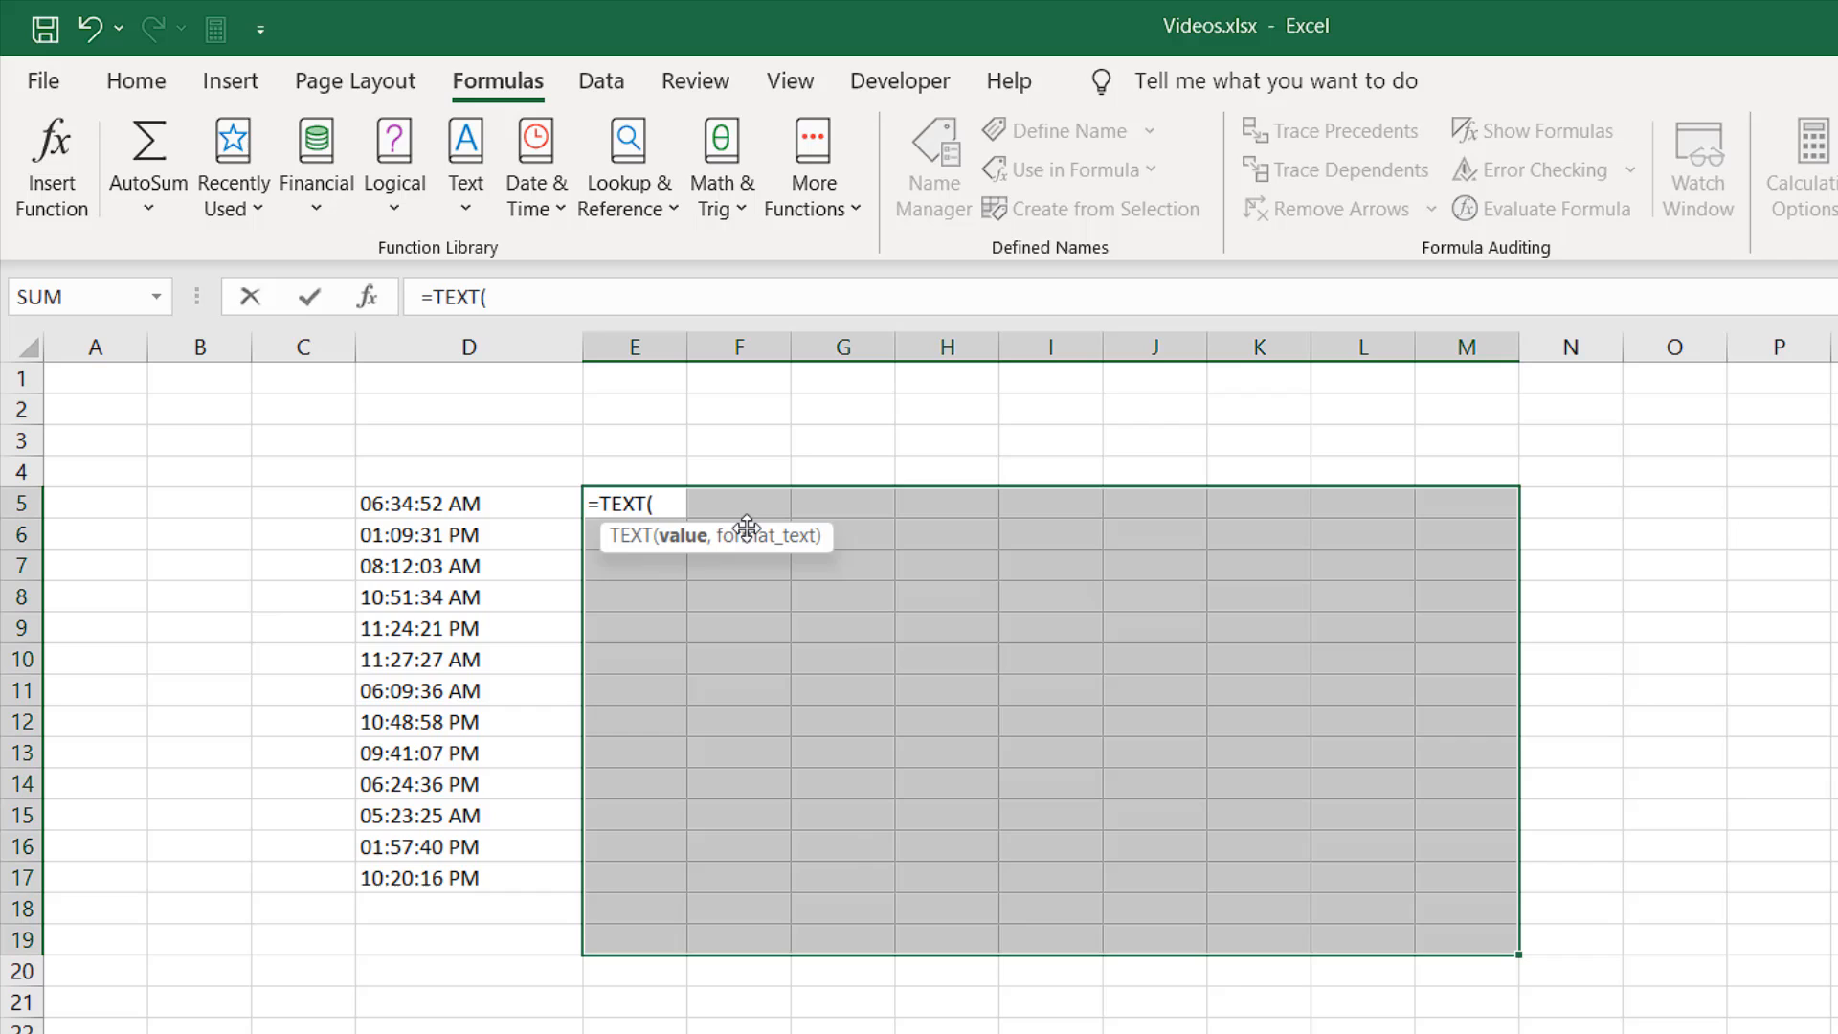
type("Rand")
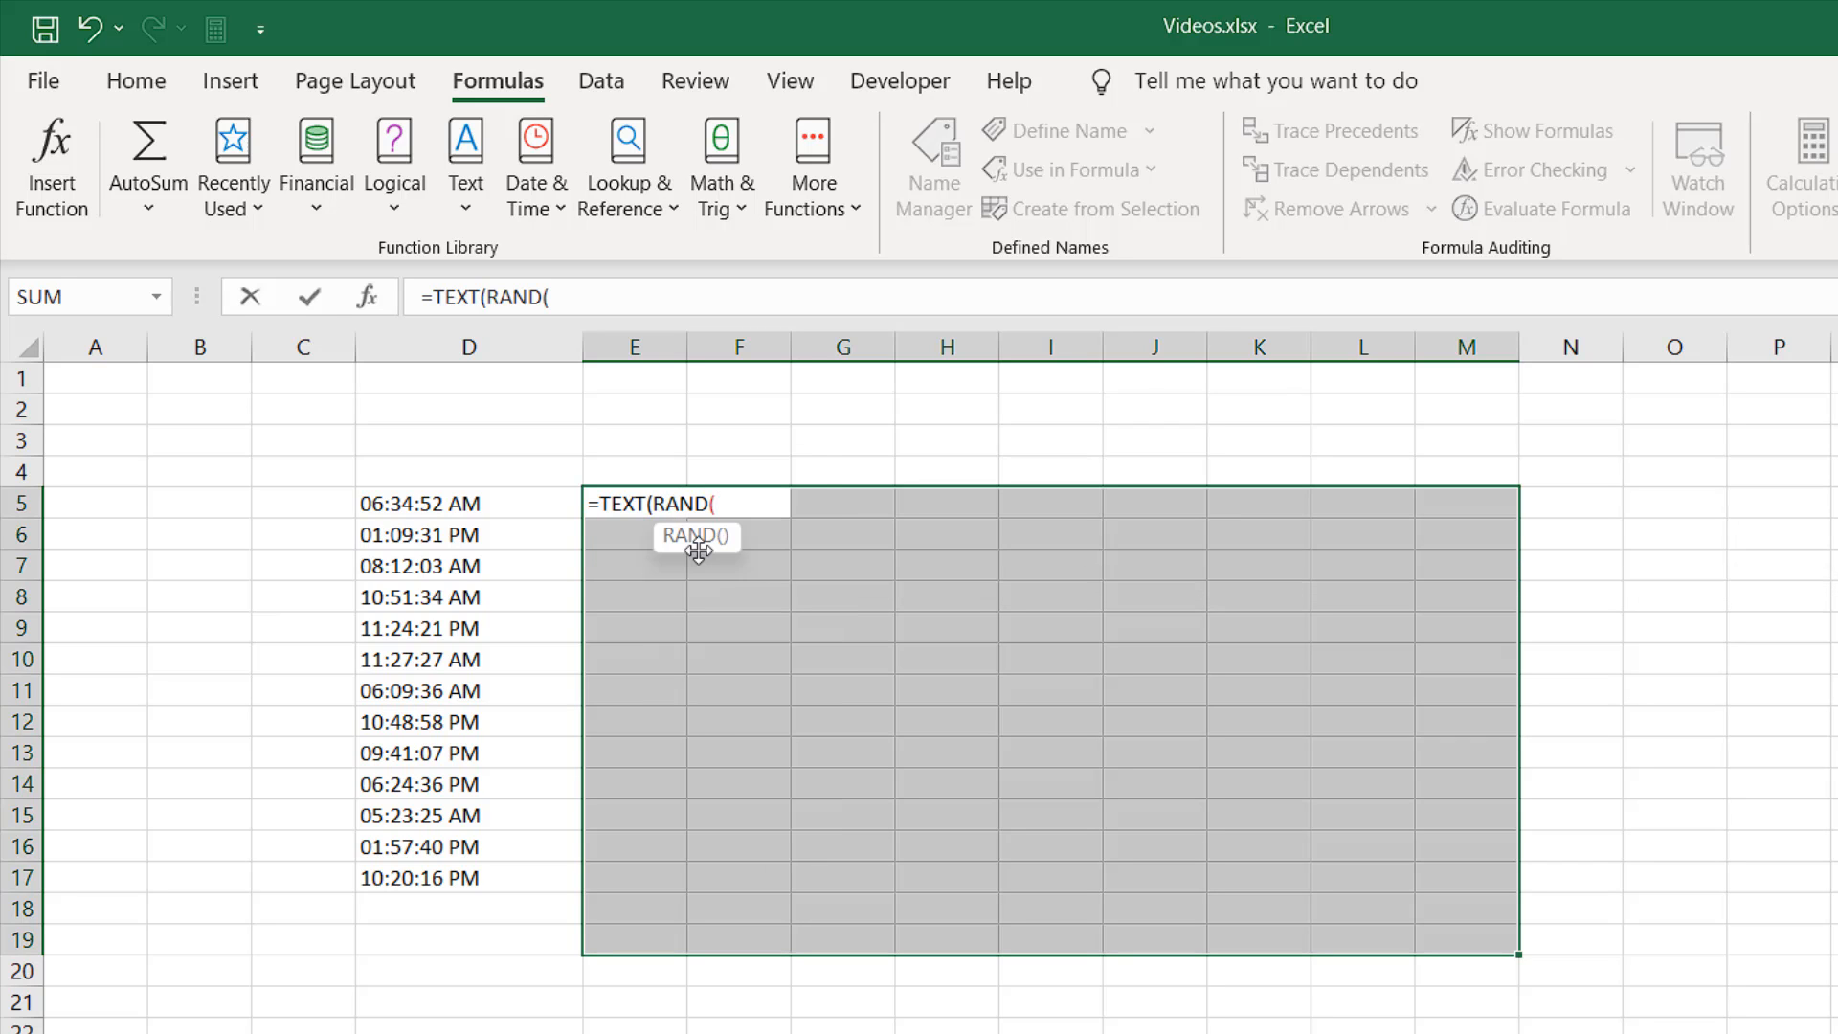
type(")")
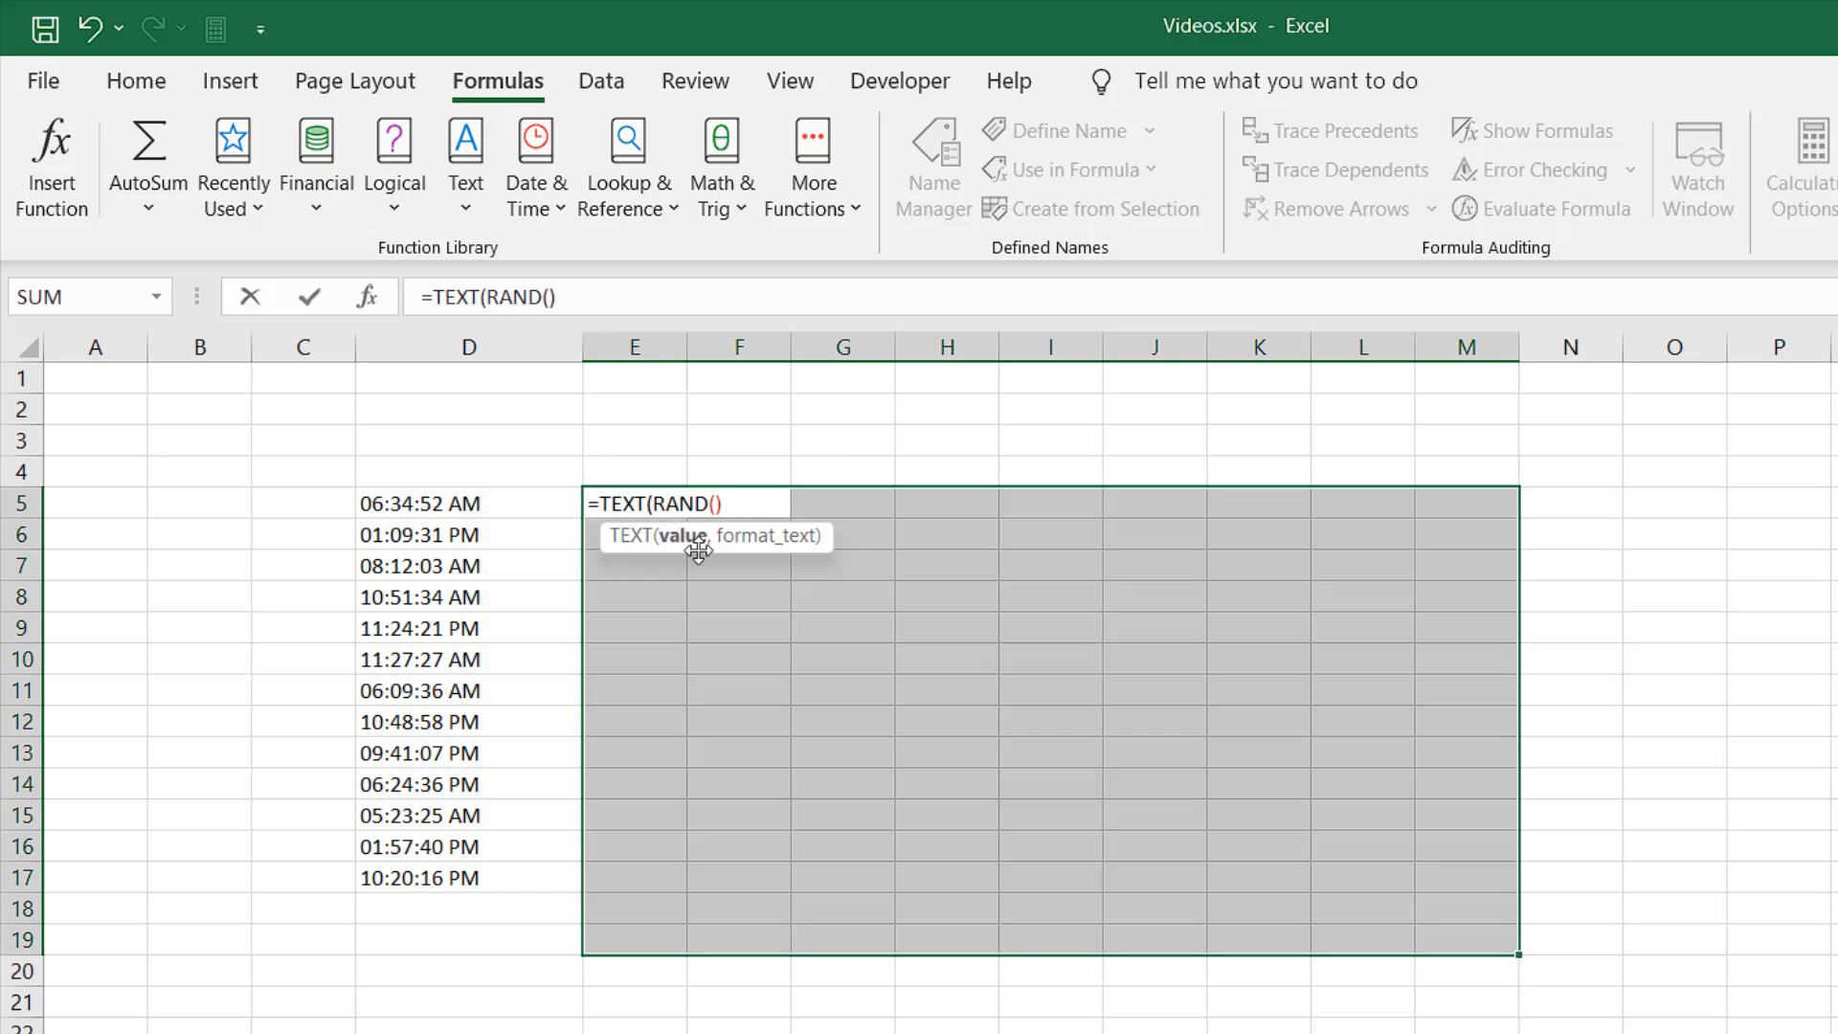
type(",")
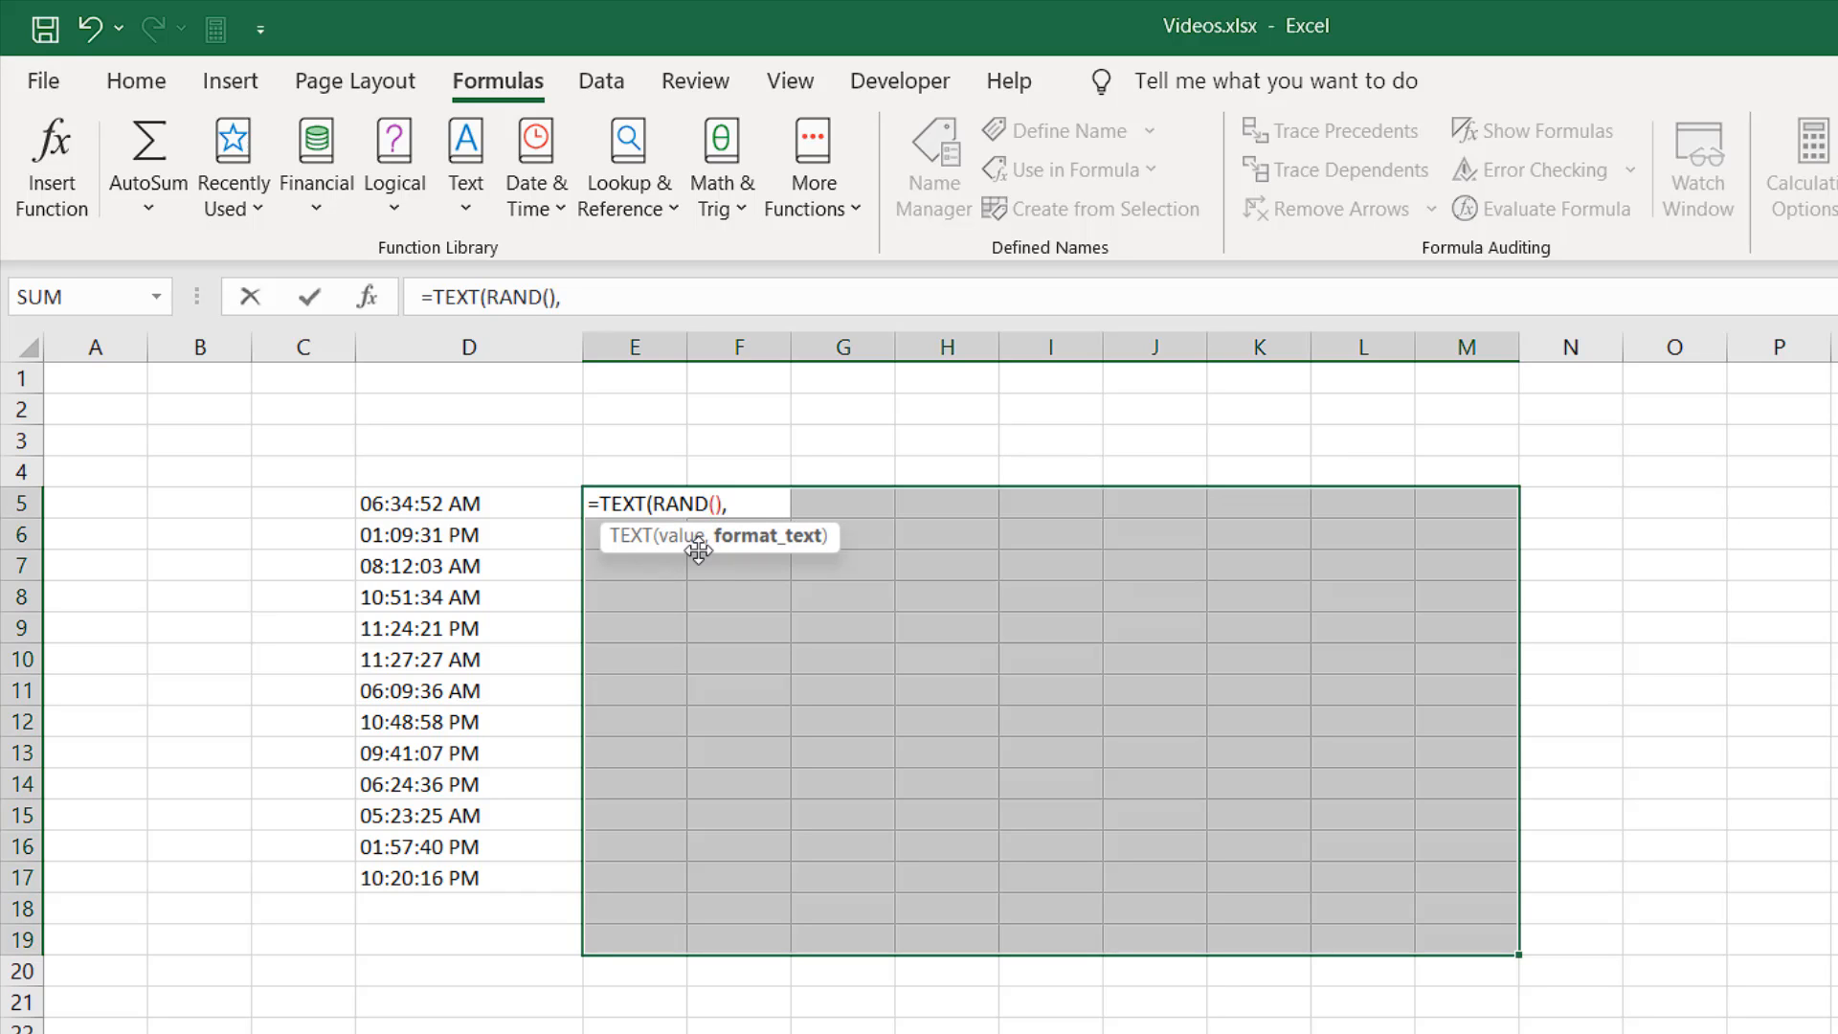
type("\"H")
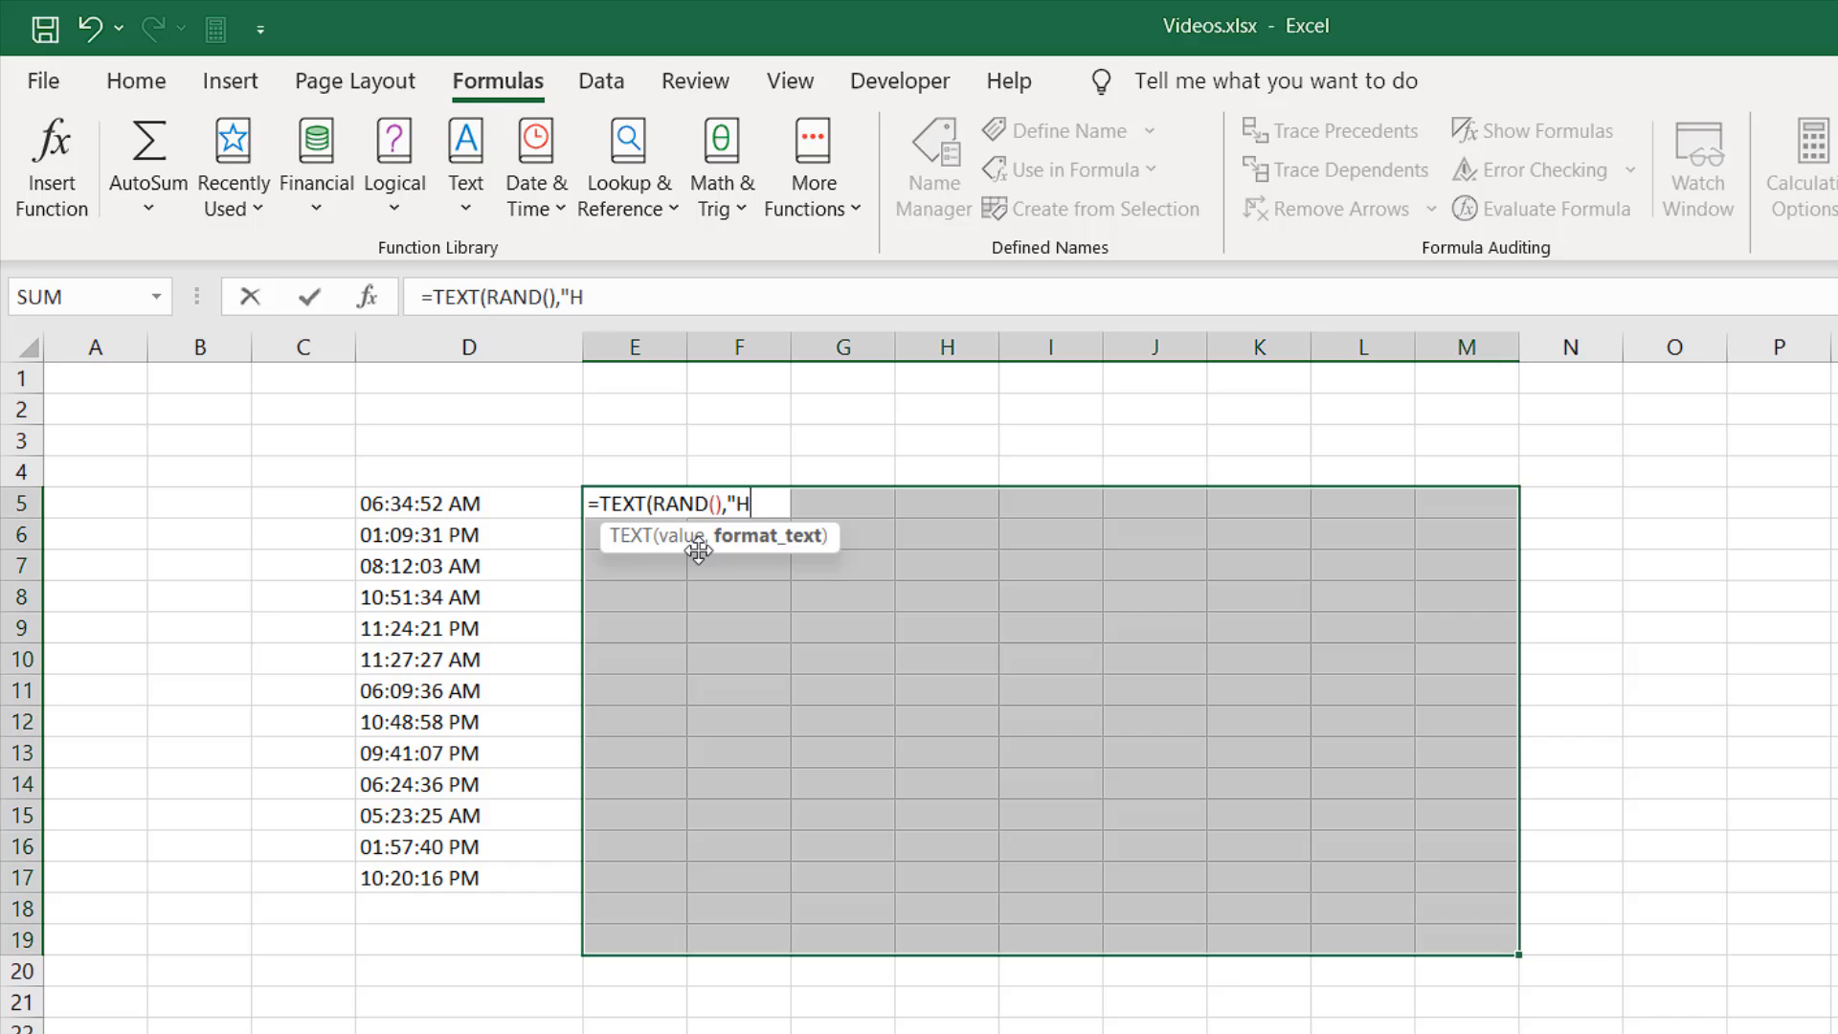
type("H:MM")
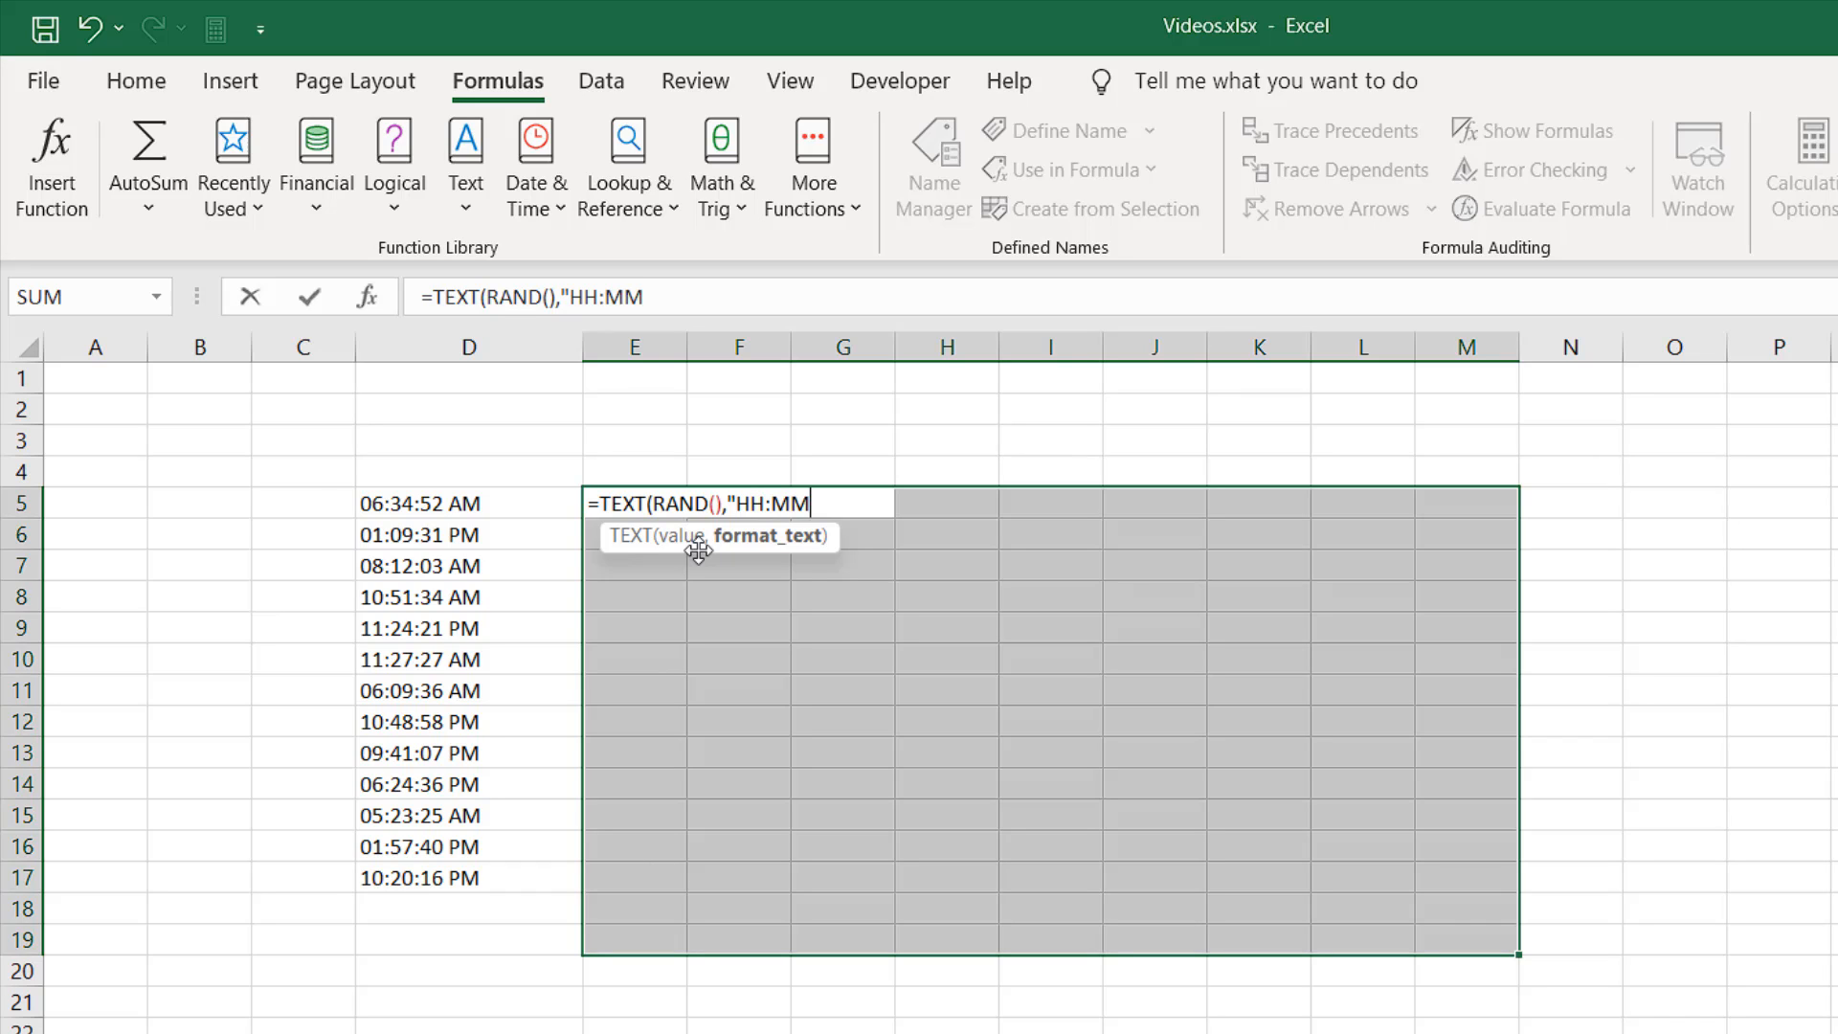
type(":SS")
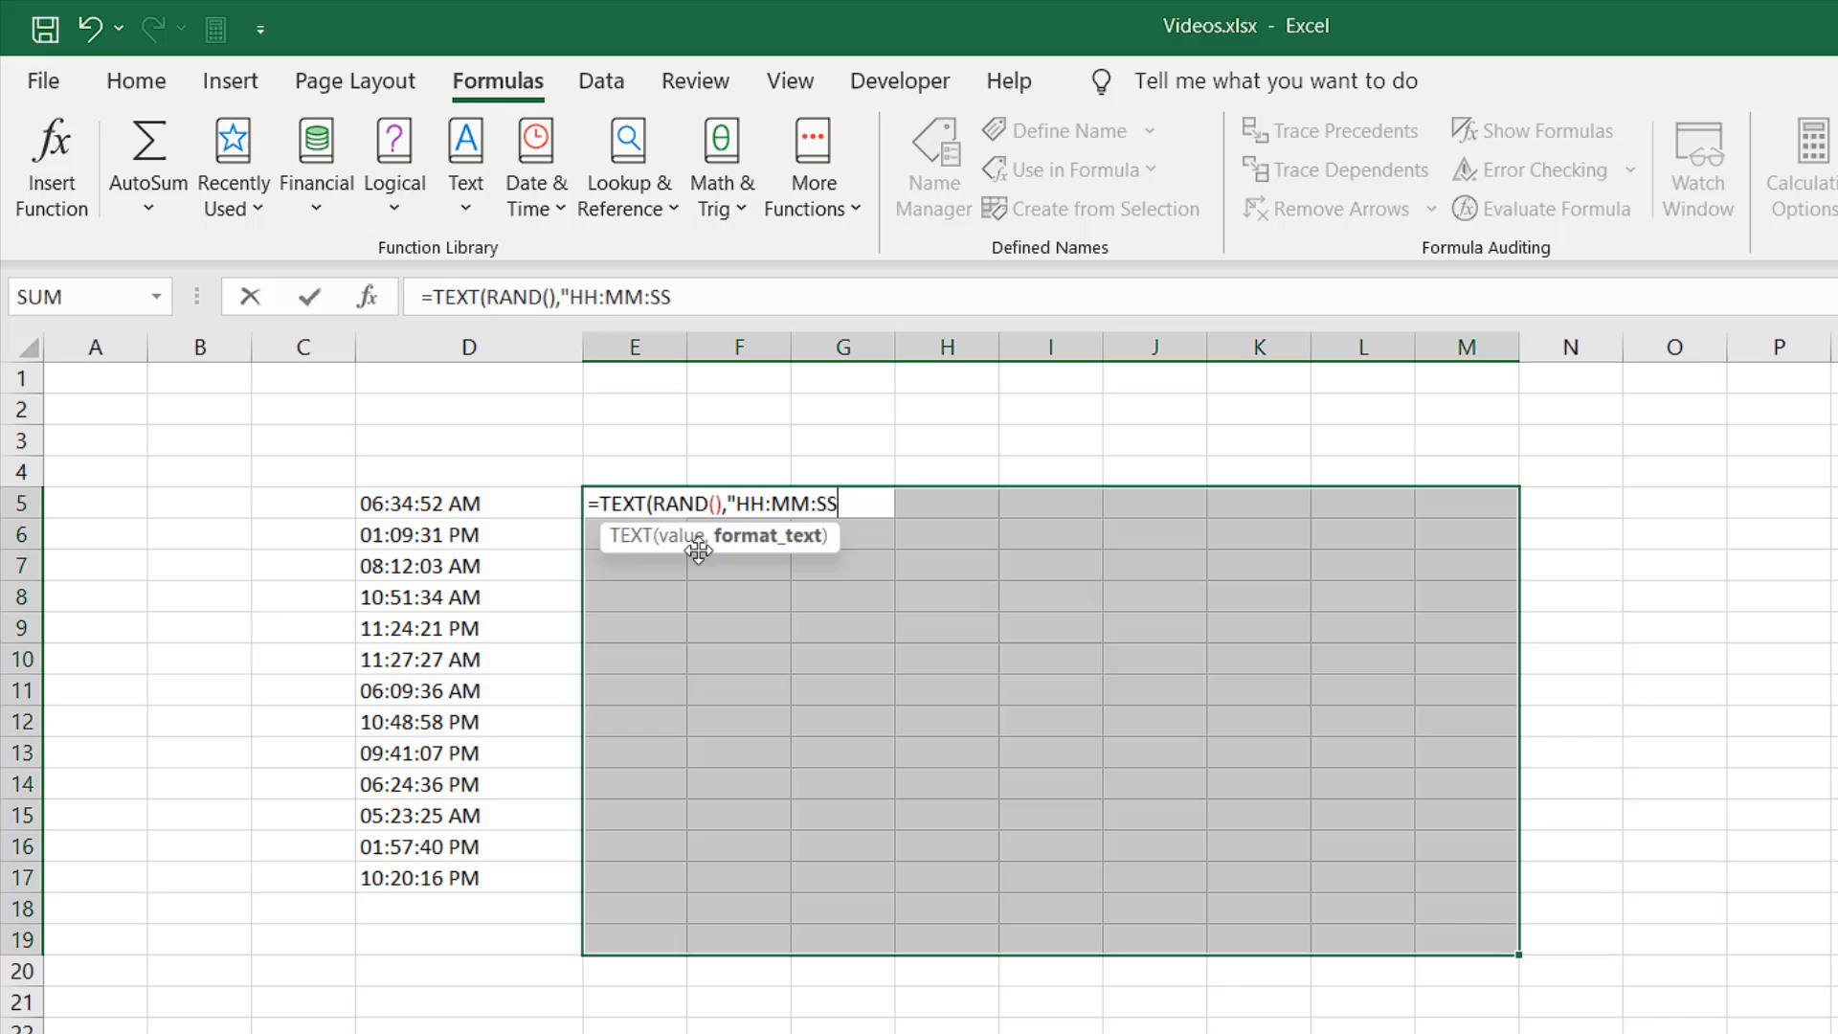
type("\"")
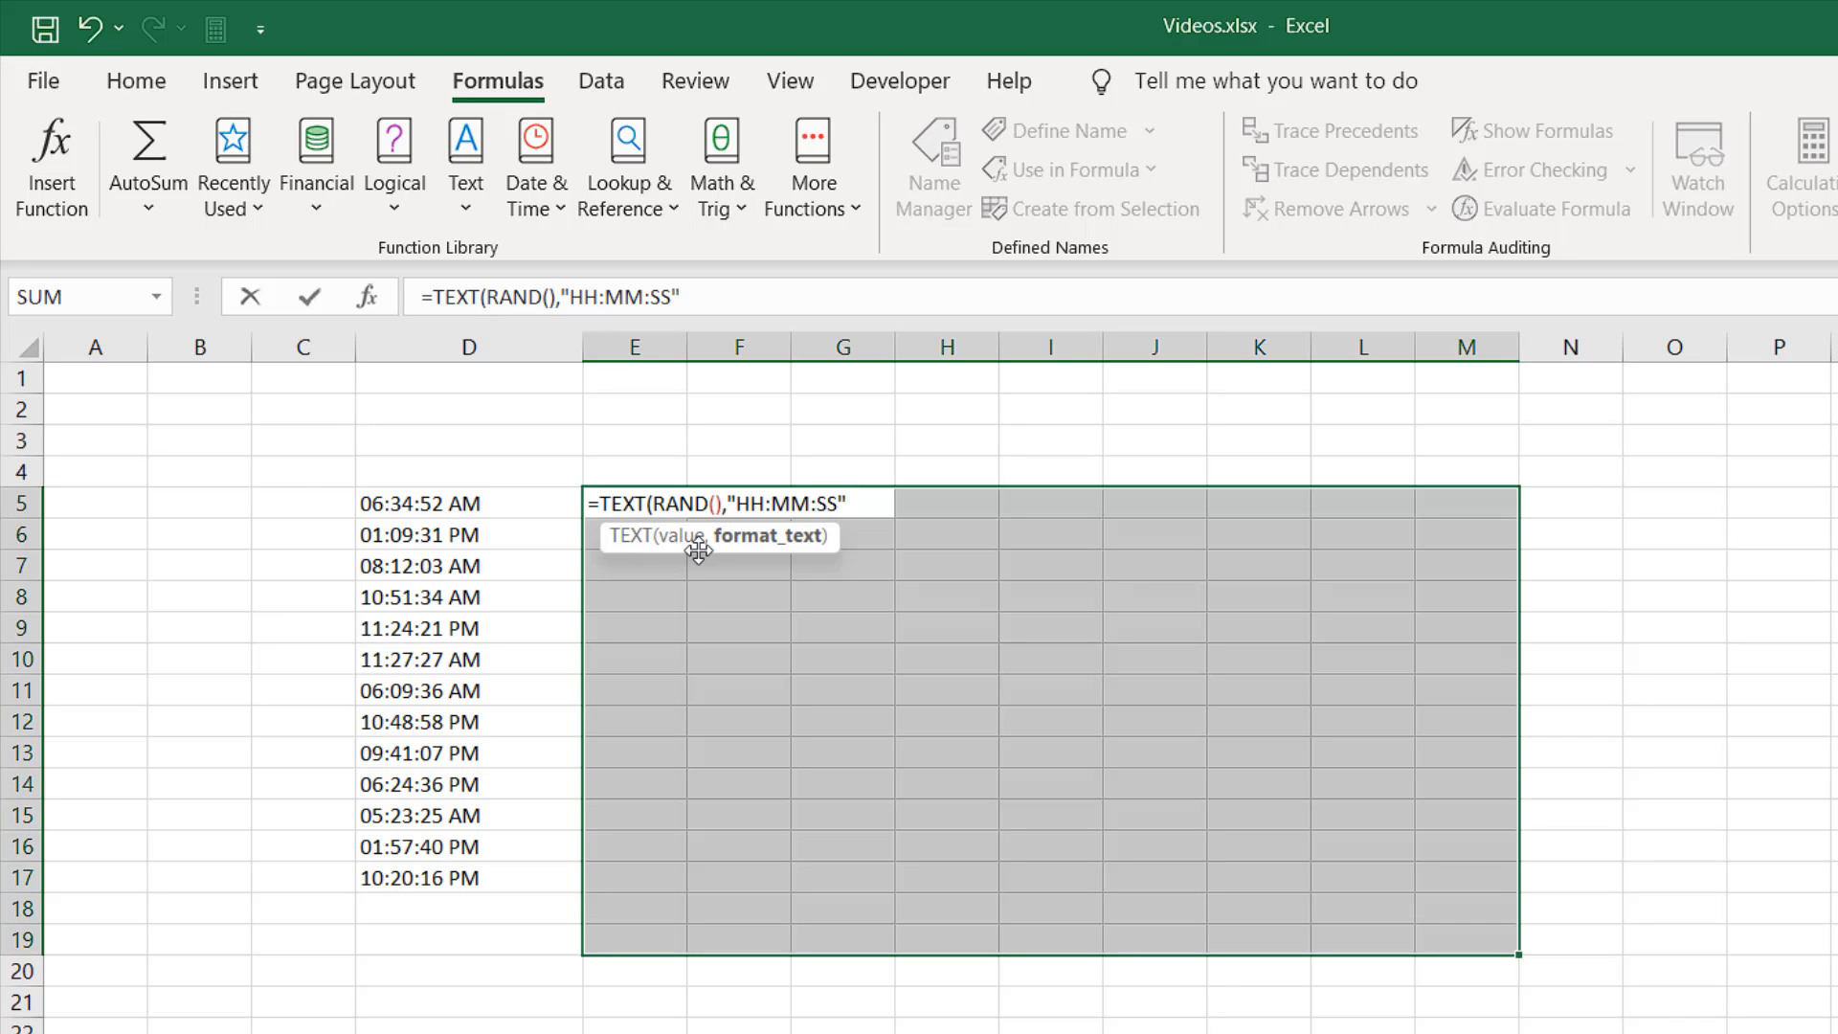
type(")")
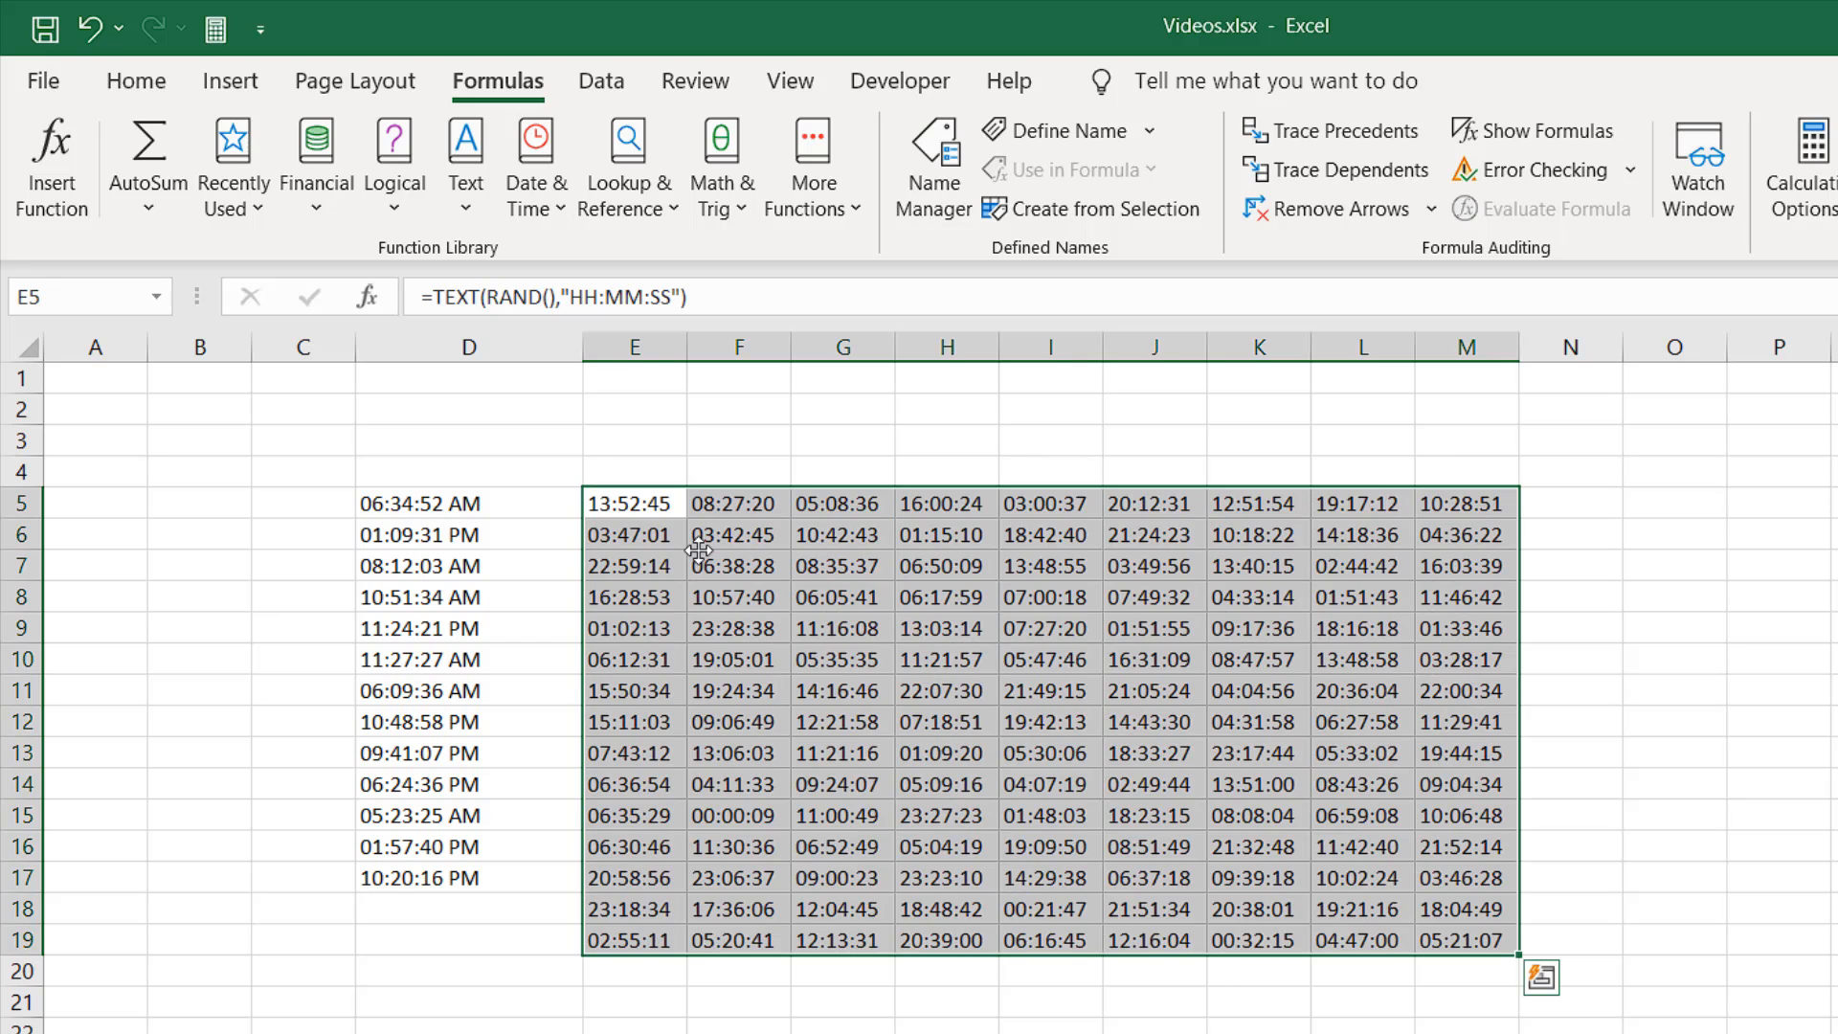
mouse_move(991, 789)
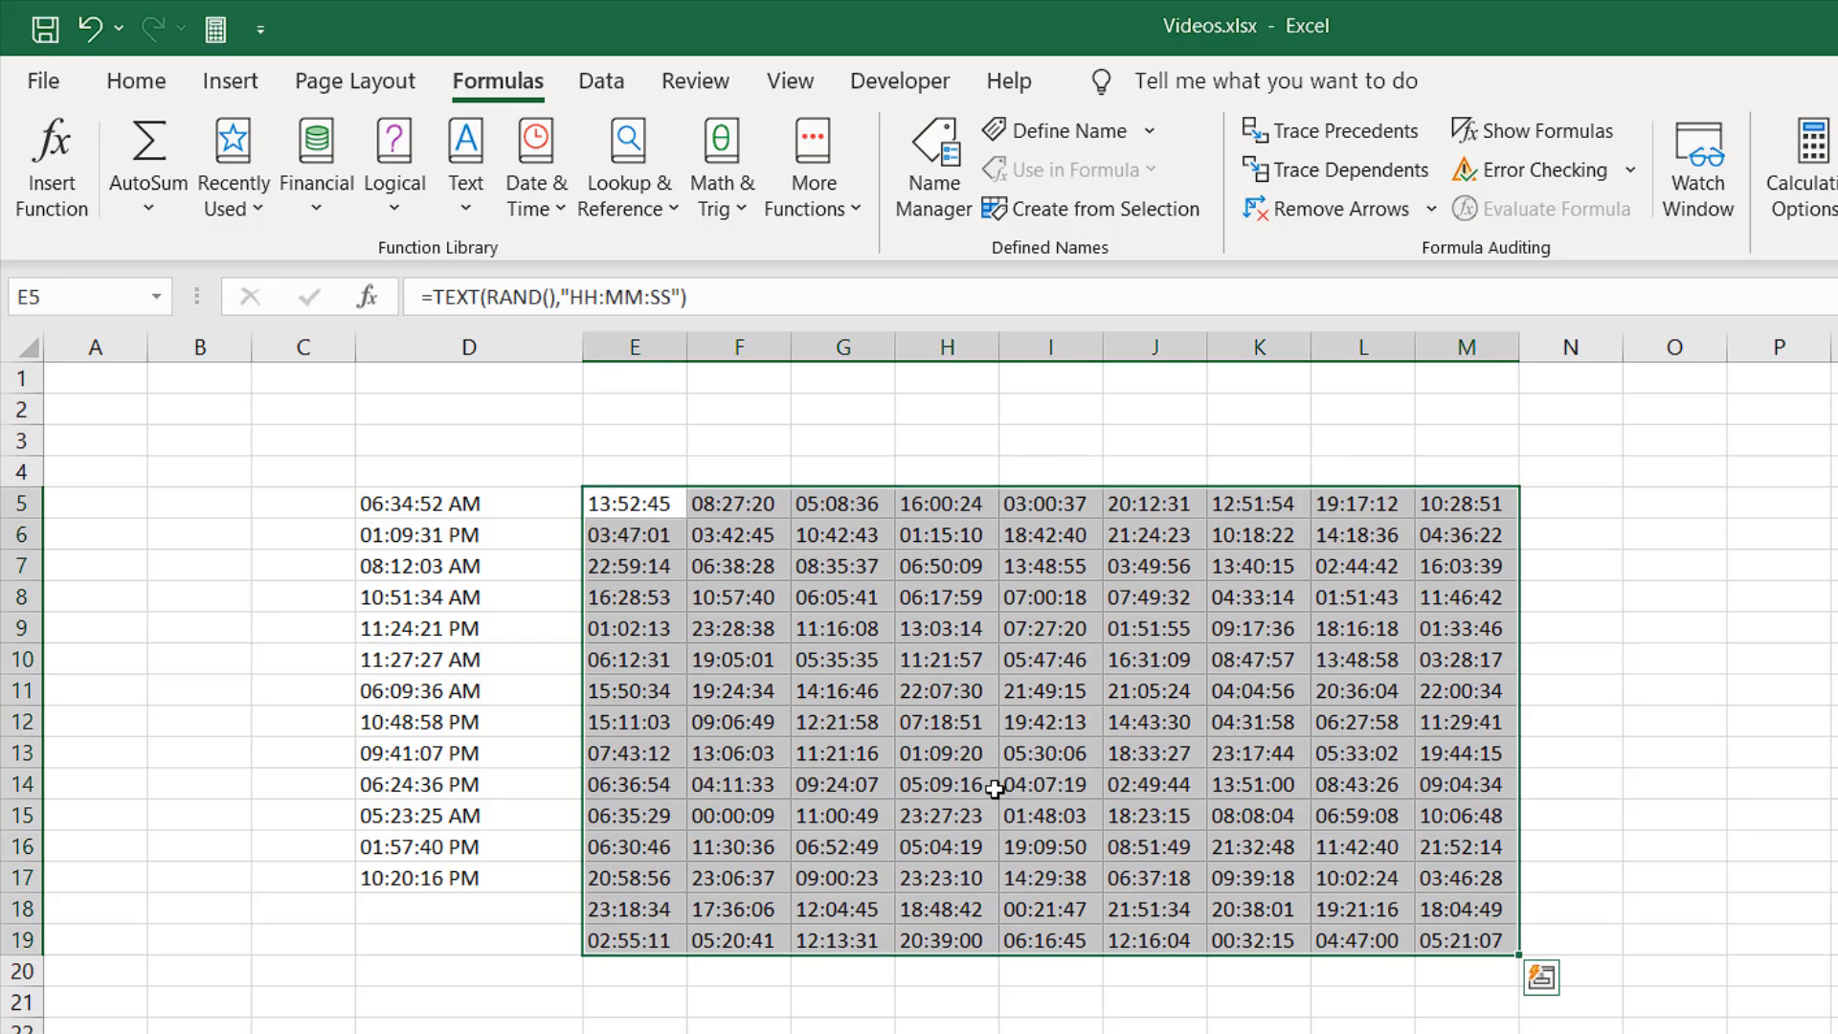
Right-click the filled E5:M19 block to copy the random times.
right_click(983, 787)
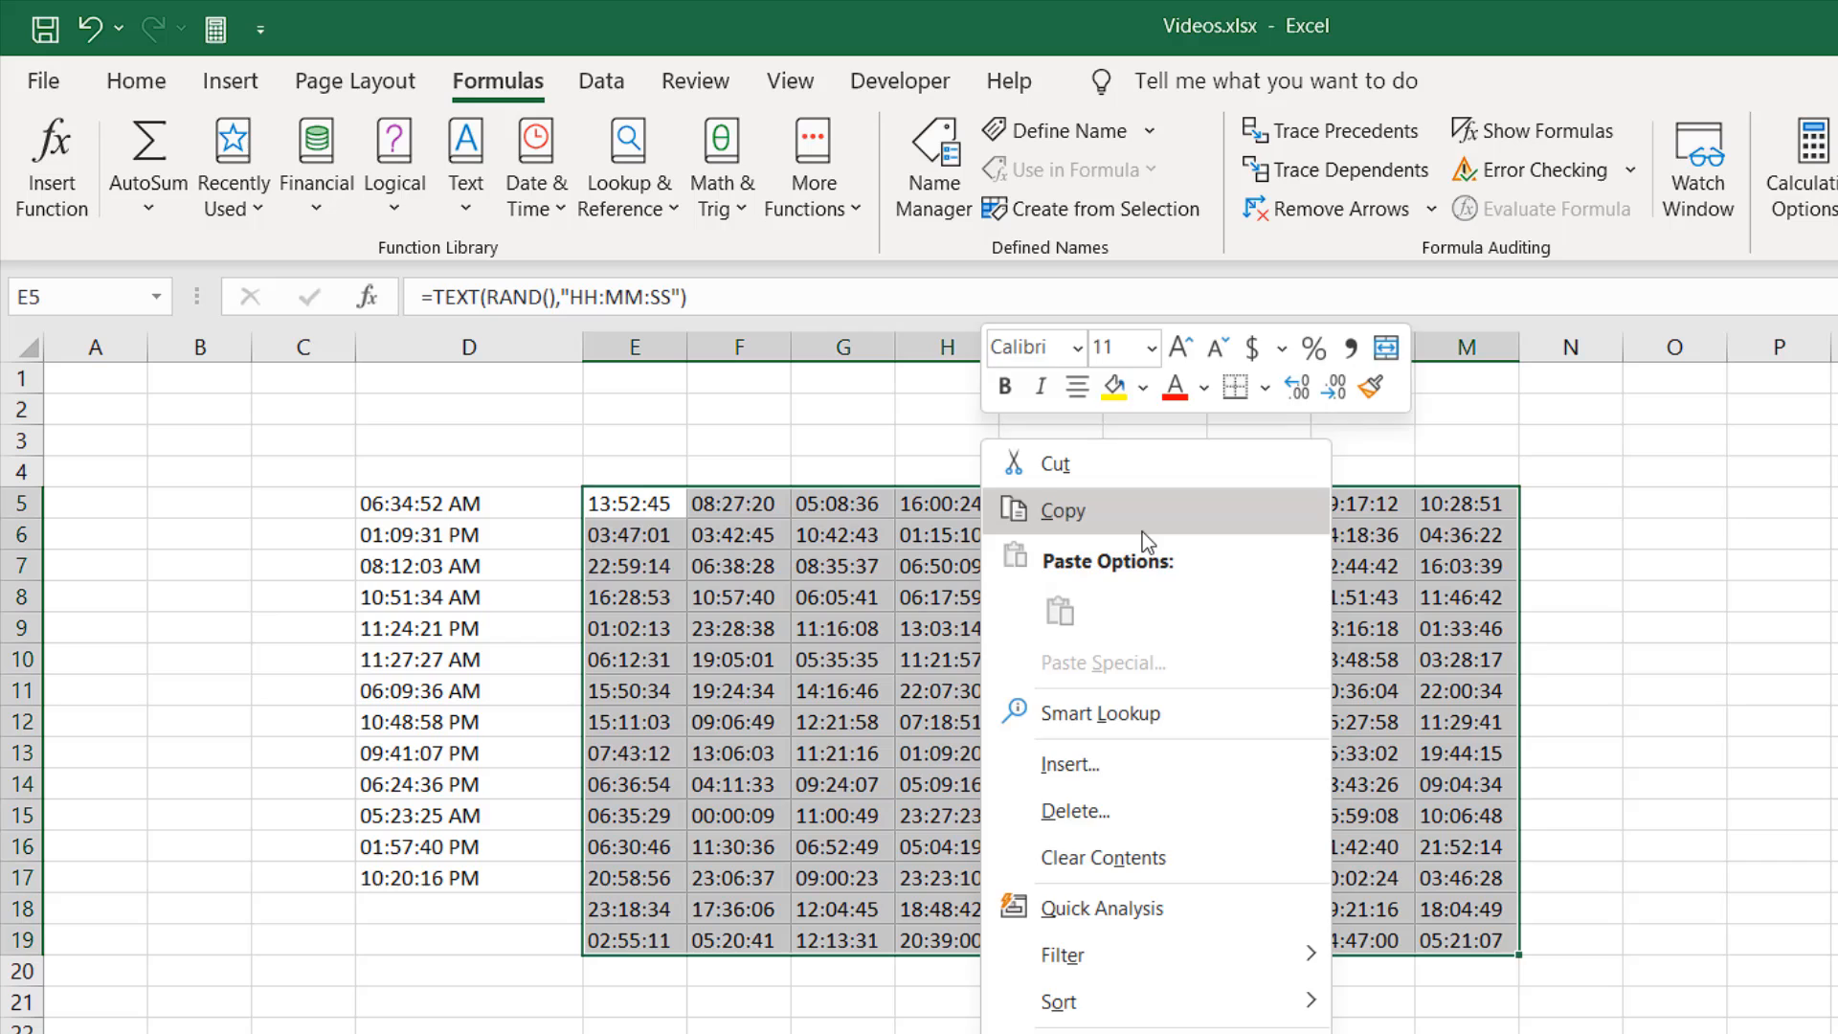